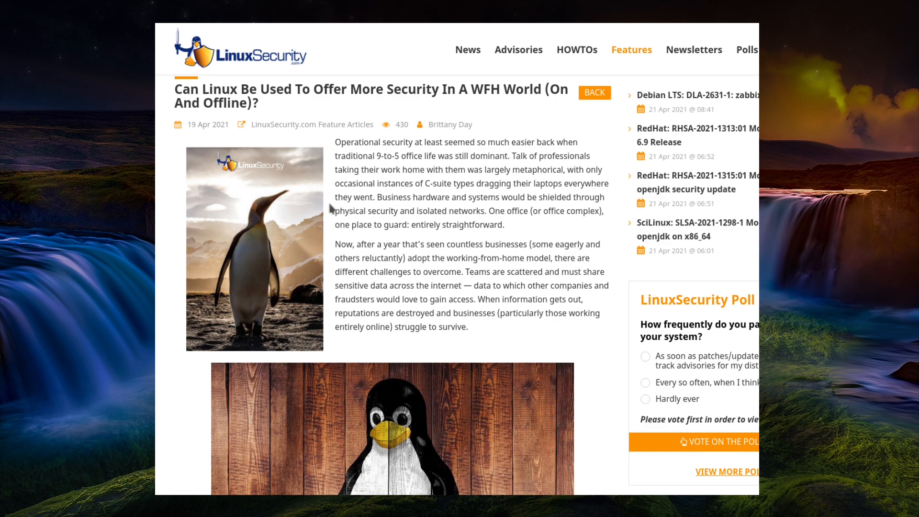
# Scroll the WFH security article down to the 'strengths of Linux' heading.
pyautogui.scroll(-3)
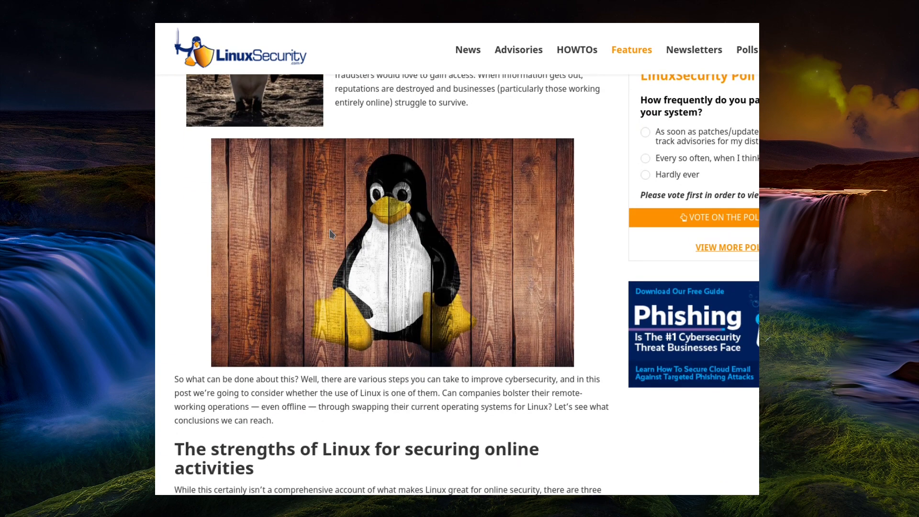
pyautogui.scroll(-3)
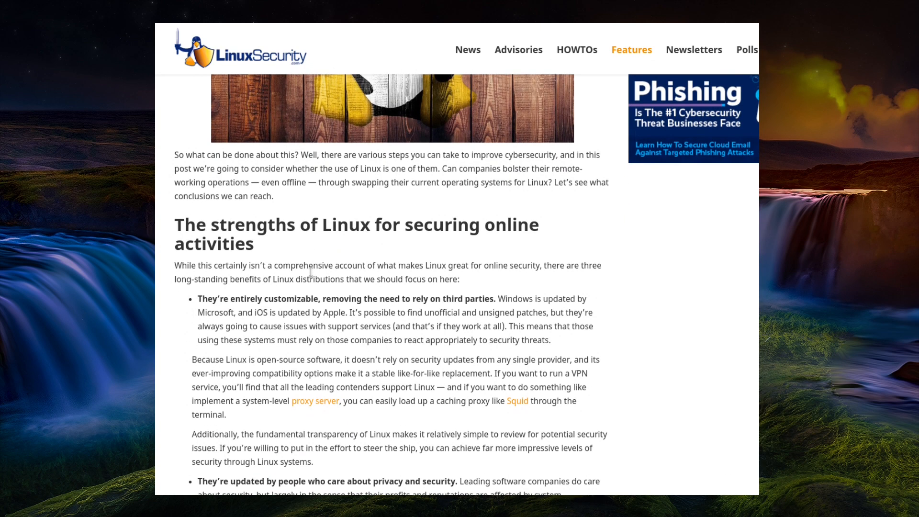
pyautogui.moveTo(311, 276)
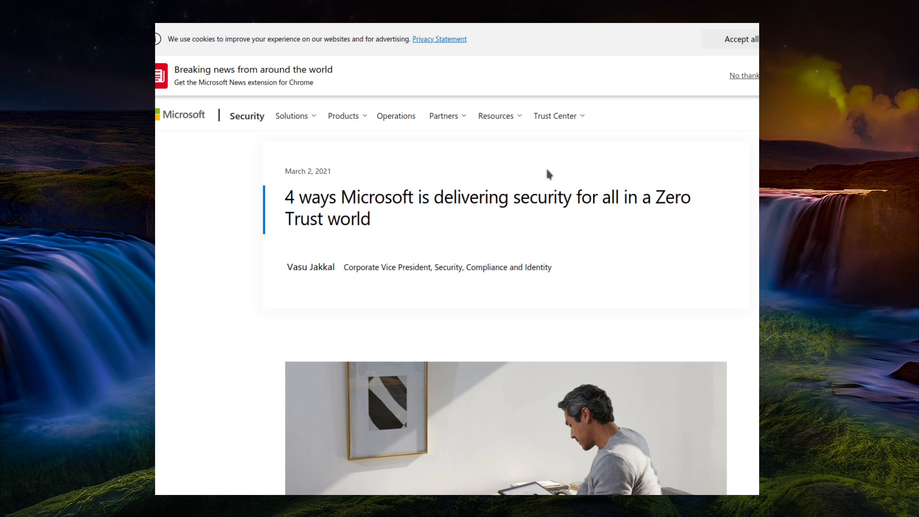
pyautogui.moveTo(544, 249)
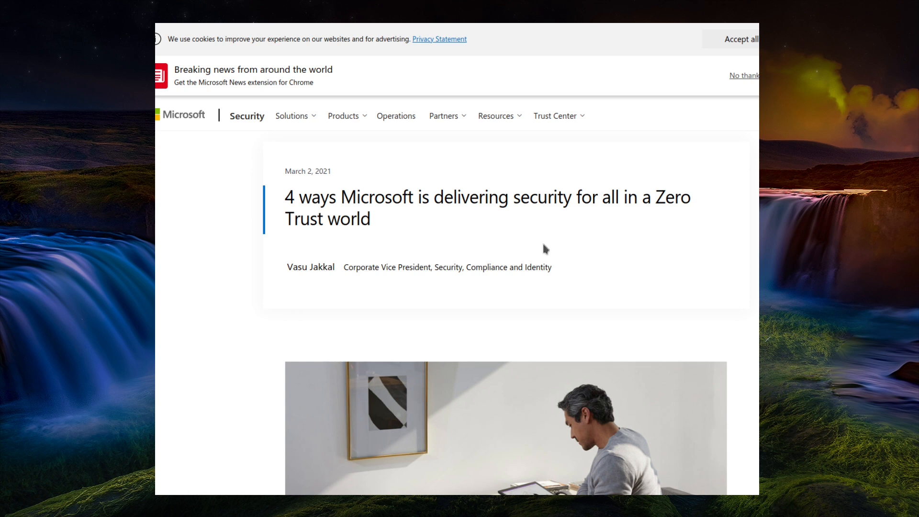
pyautogui.moveTo(557, 279)
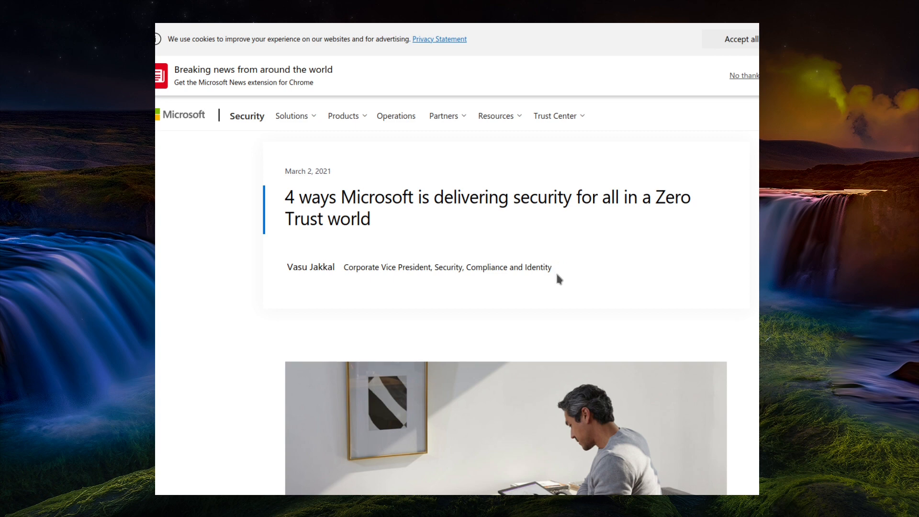
# Scroll the Zero Trust blog post past its intro to the '1. Identity' section.
pyautogui.scroll(-3)
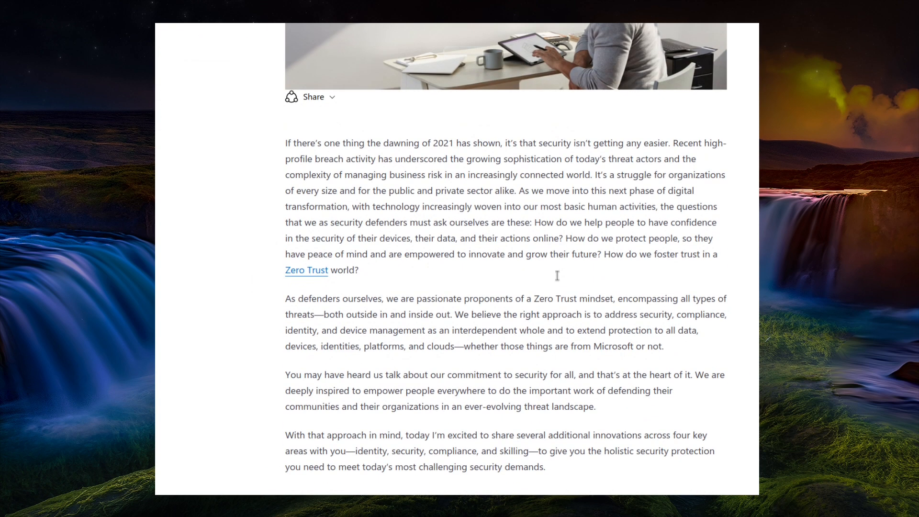
pyautogui.moveTo(556, 281)
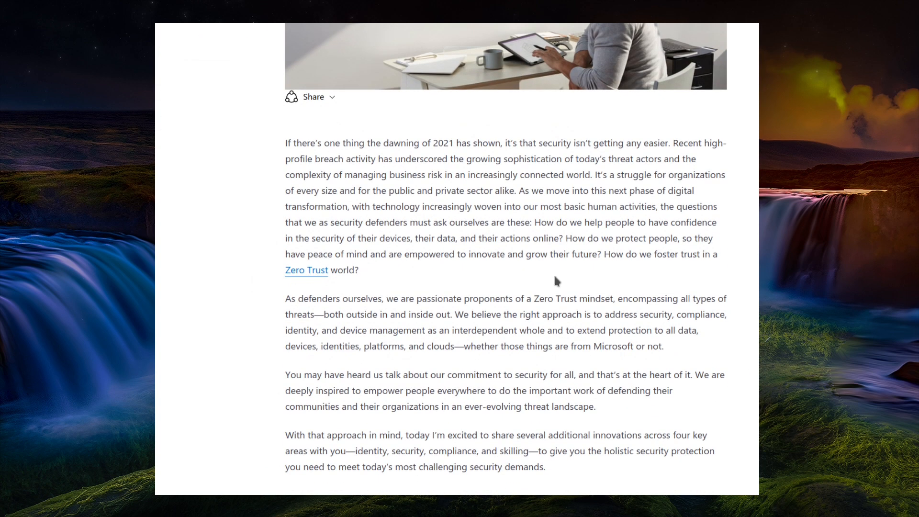
pyautogui.scroll(-3)
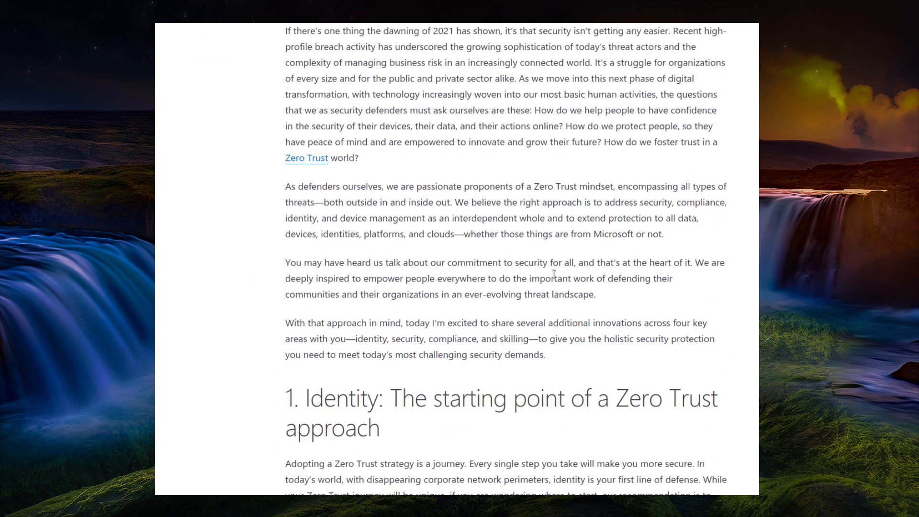
pyautogui.scroll(-3)
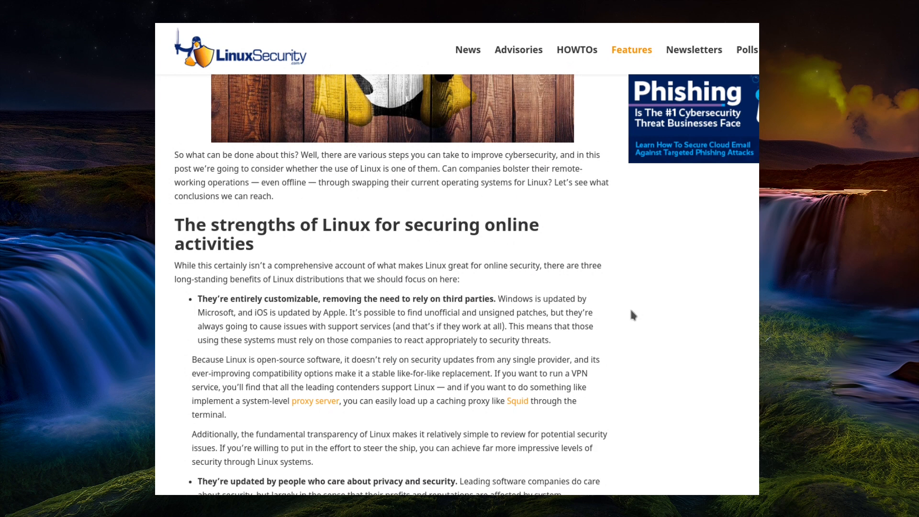
# Highlight the introductory sentence of the Linux strengths section.
pyautogui.scroll(-3)
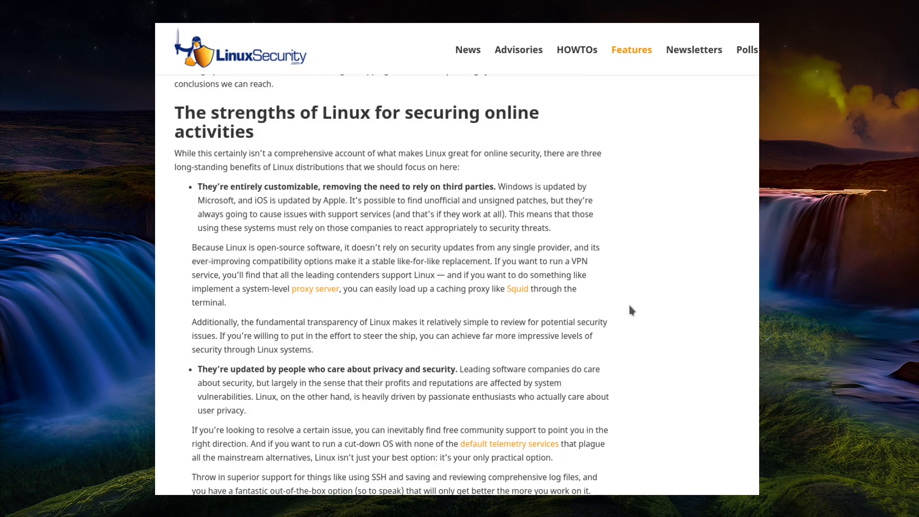
pyautogui.moveTo(174, 154); pyautogui.dragTo(371, 153)
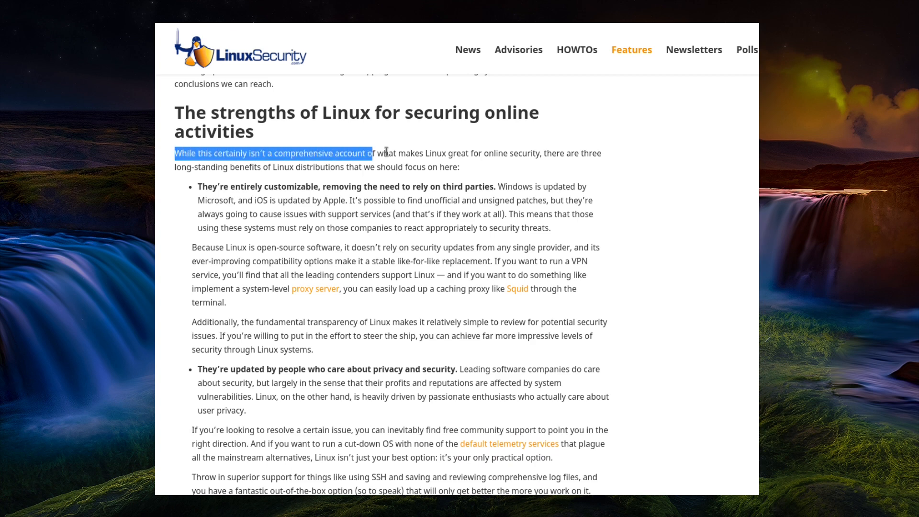
pyautogui.moveTo(372, 153); pyautogui.dragTo(460, 167)
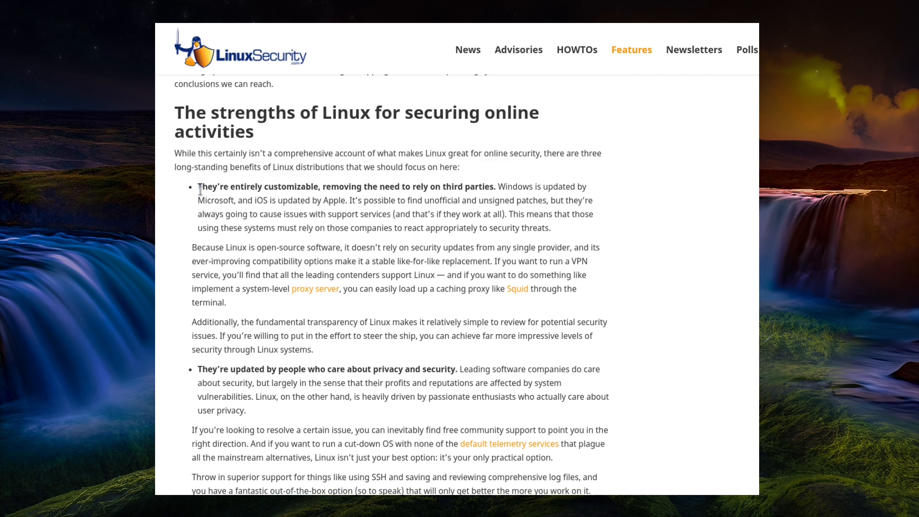
# Highlight the first bold strength and the passage on Windows and iOS vendor-controlled updates.
pyautogui.moveTo(202, 187); pyautogui.dragTo(402, 187)
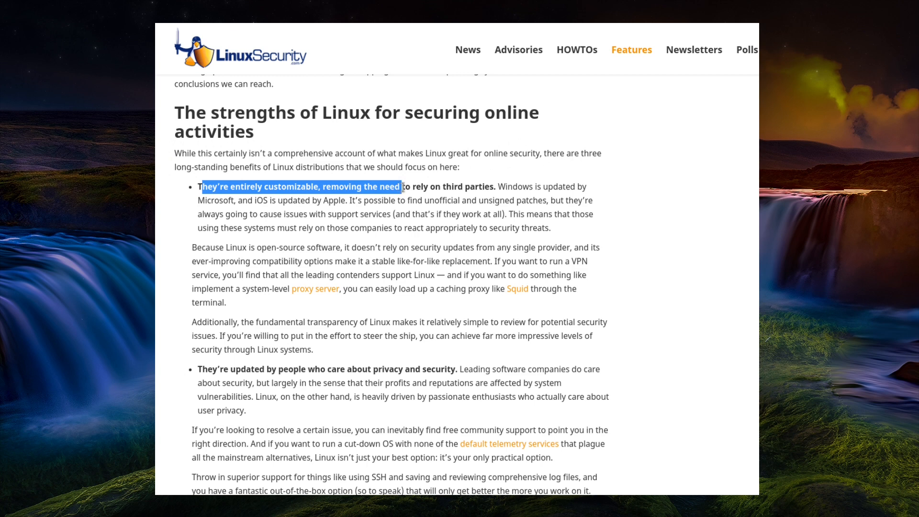
pyautogui.moveTo(402, 187); pyautogui.dragTo(495, 187)
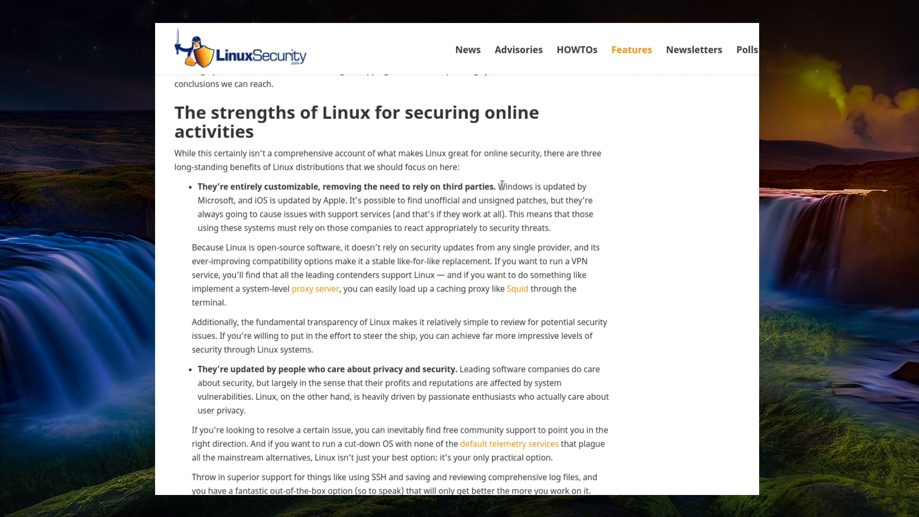
pyautogui.moveTo(500, 187); pyautogui.dragTo(523, 213)
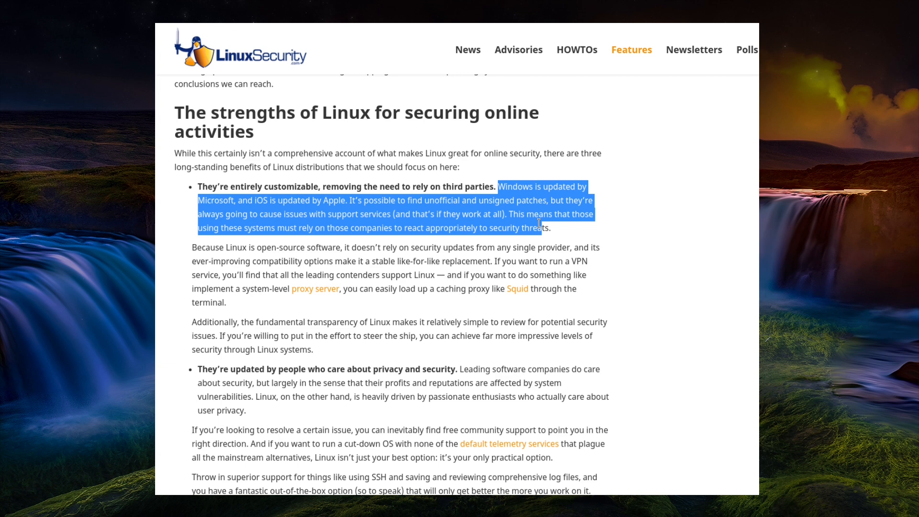
pyautogui.moveTo(558, 236)
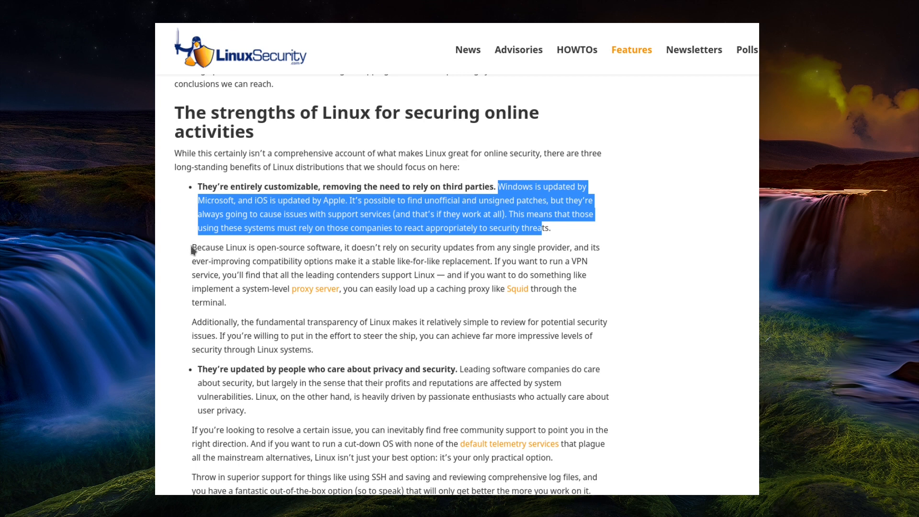
# Highlight the 'Because Linux is open-source software…' paragraph, then clear the selection.
pyautogui.click(194, 246)
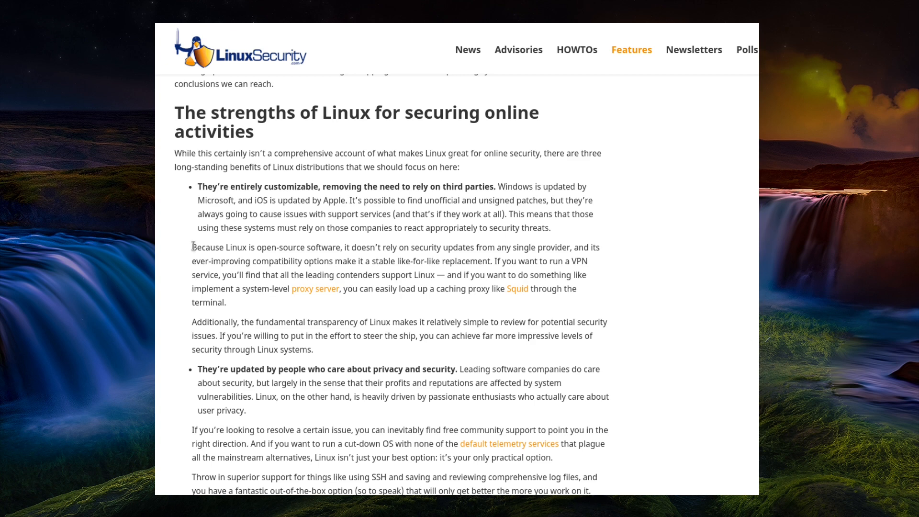
pyautogui.moveTo(192, 256)
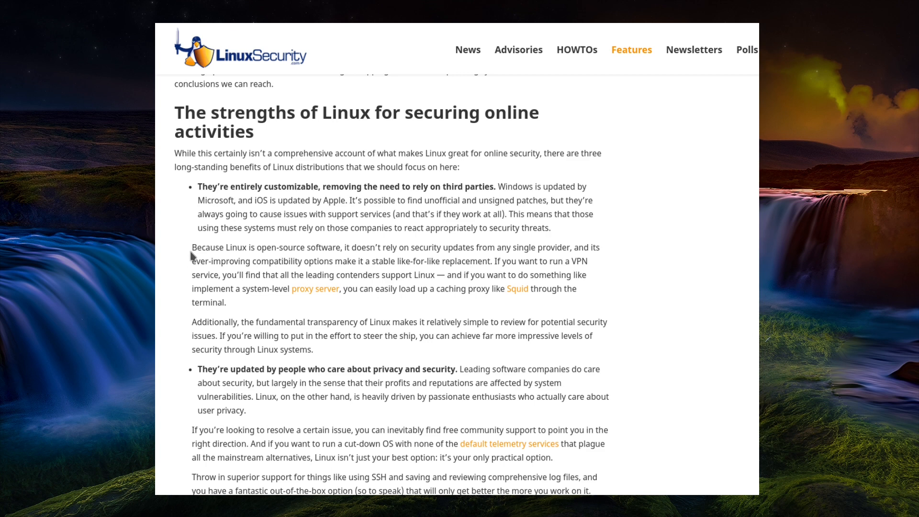
pyautogui.moveTo(193, 247); pyautogui.dragTo(299, 290)
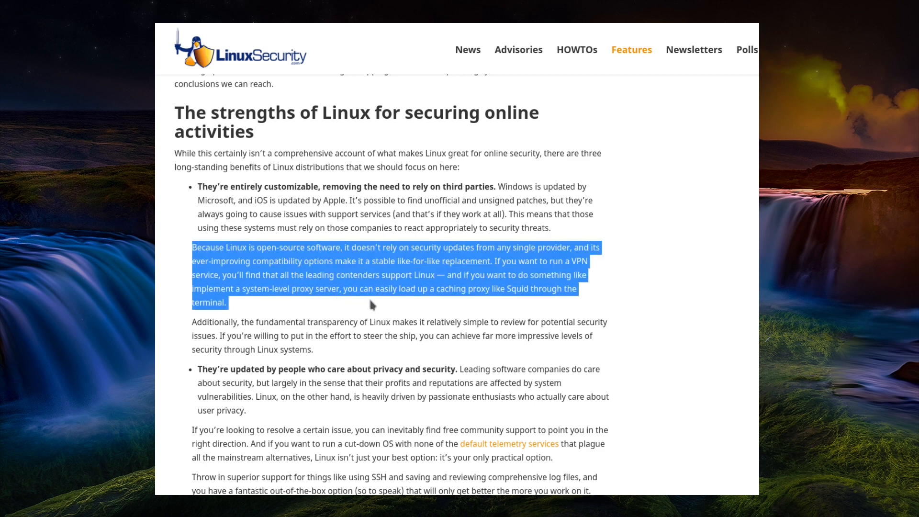
pyautogui.moveTo(407, 304)
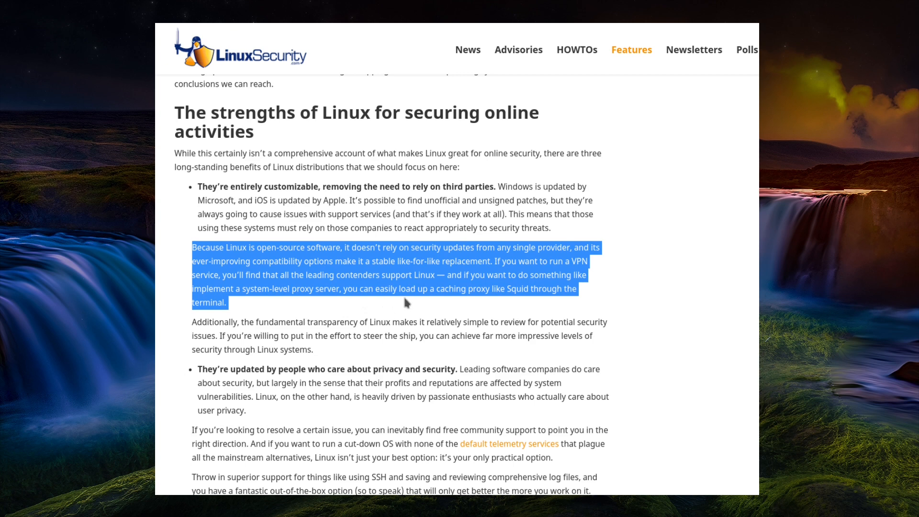
pyautogui.moveTo(409, 303)
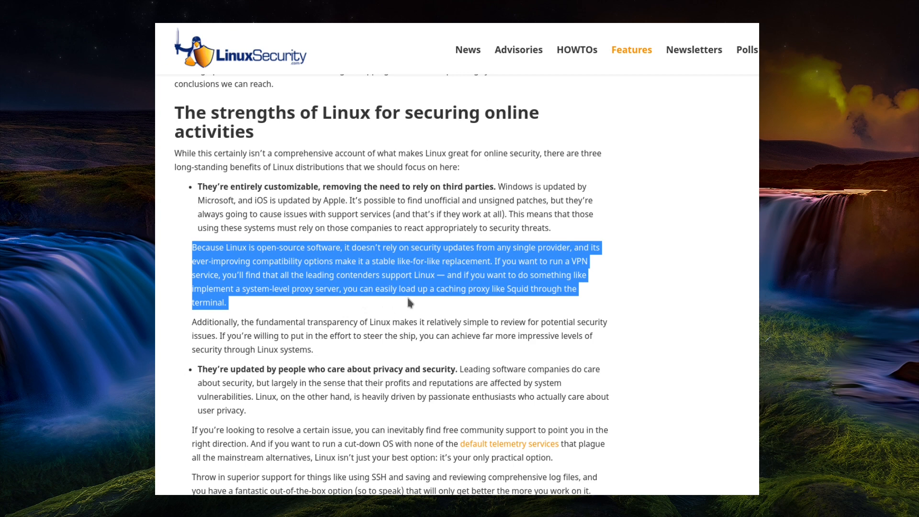
pyautogui.moveTo(417, 310)
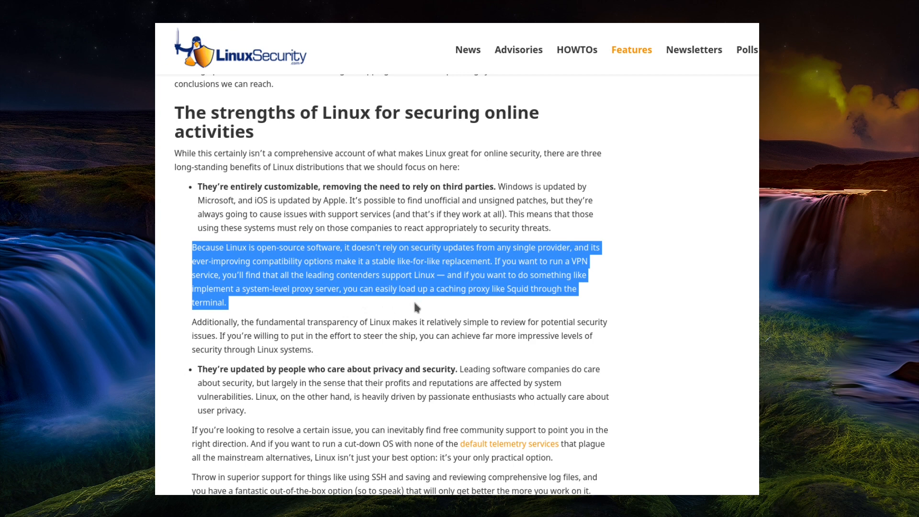
pyautogui.moveTo(418, 309)
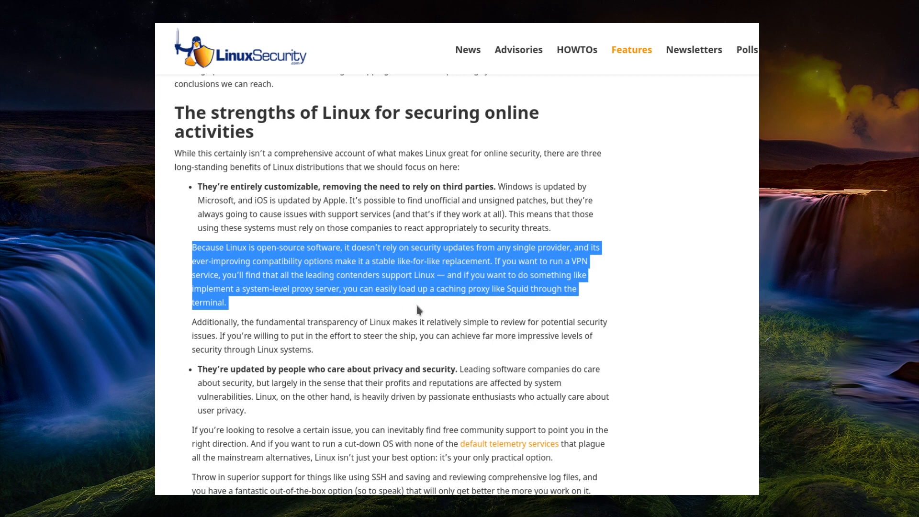
pyautogui.moveTo(267, 305)
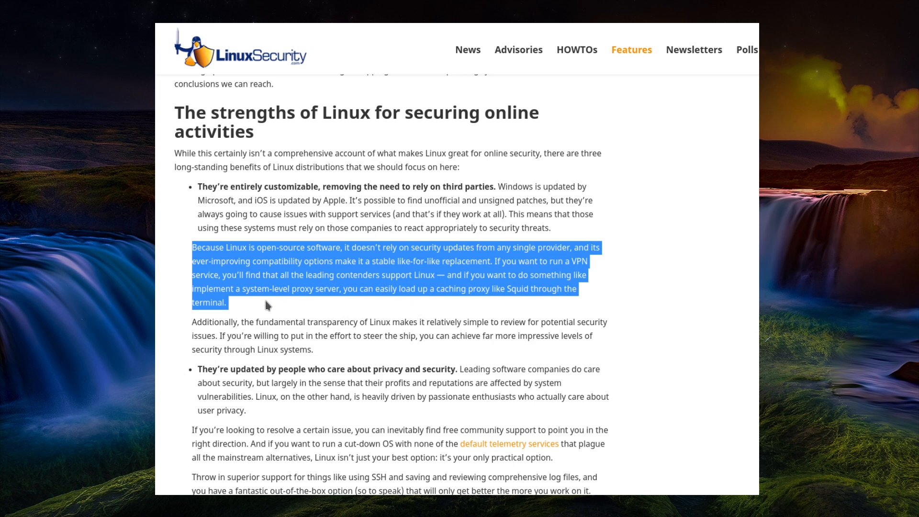
pyautogui.moveTo(252, 308)
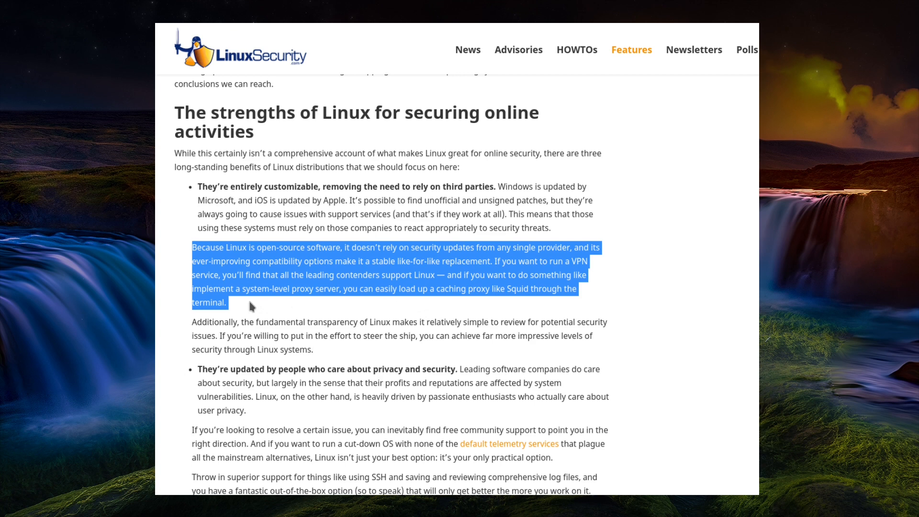
pyautogui.click(252, 307)
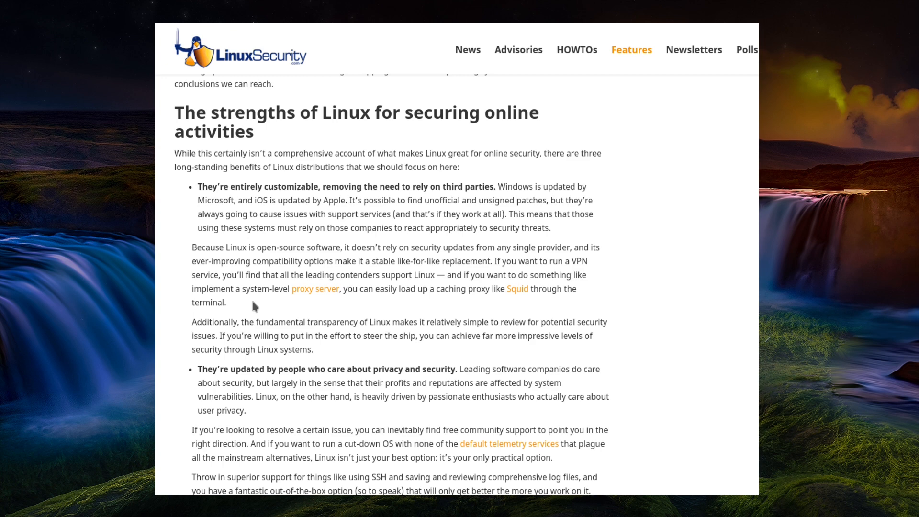
pyautogui.moveTo(193, 322)
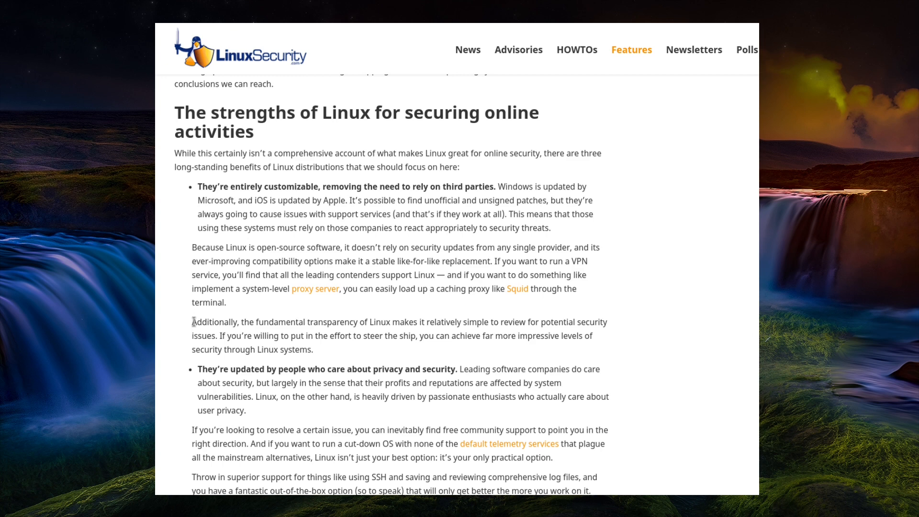
# Highlight the 'fundamental transparency' paragraph and scroll on toward the privacy strength.
pyautogui.moveTo(192, 321); pyautogui.dragTo(314, 350)
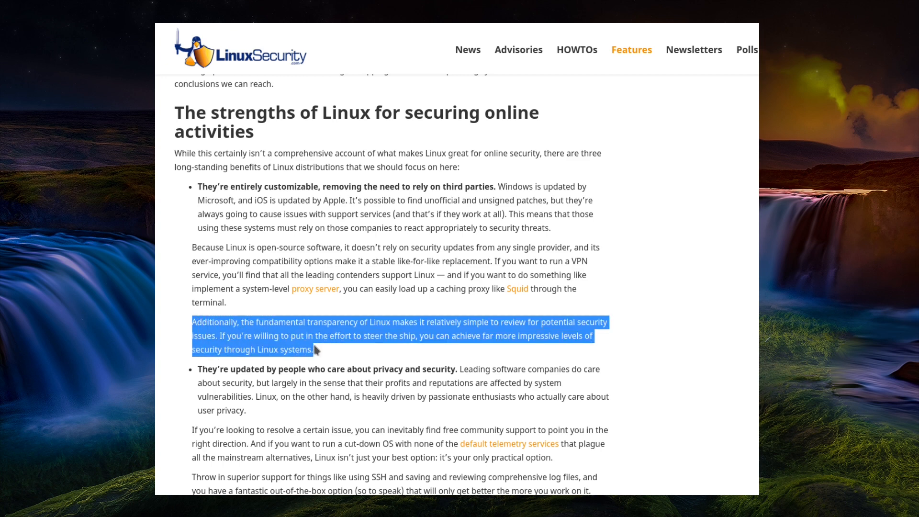
pyautogui.moveTo(321, 349)
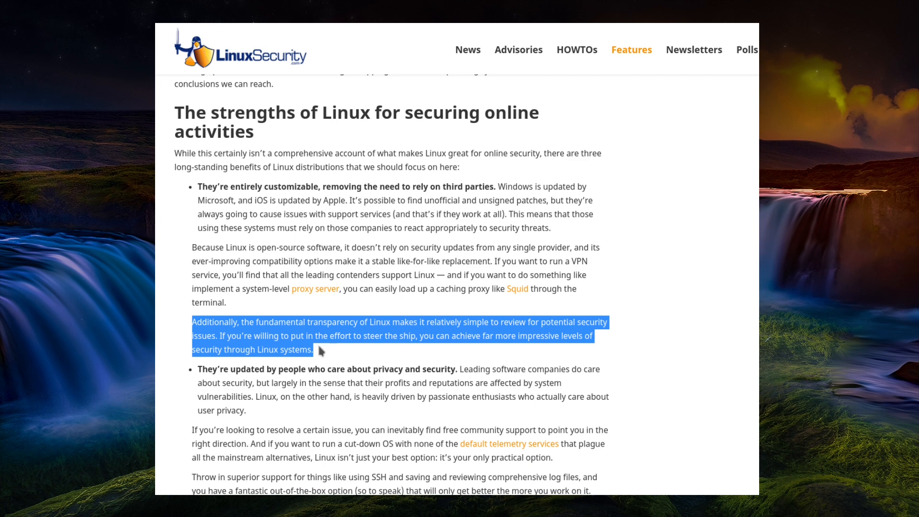
pyautogui.scroll(-3)
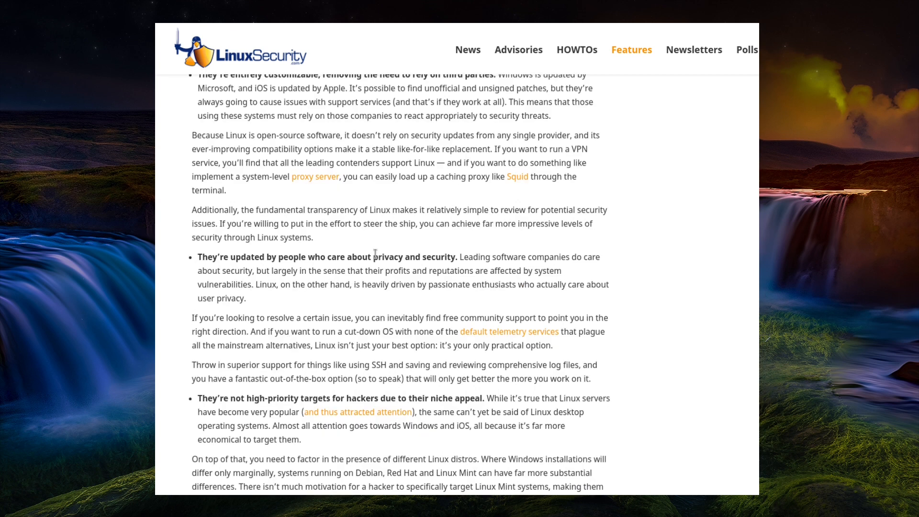
pyautogui.moveTo(404, 241)
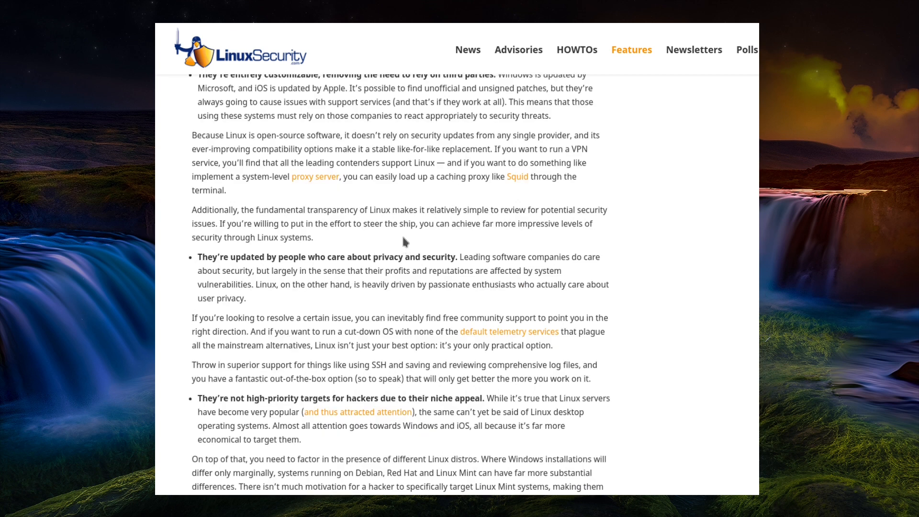
pyautogui.moveTo(391, 224)
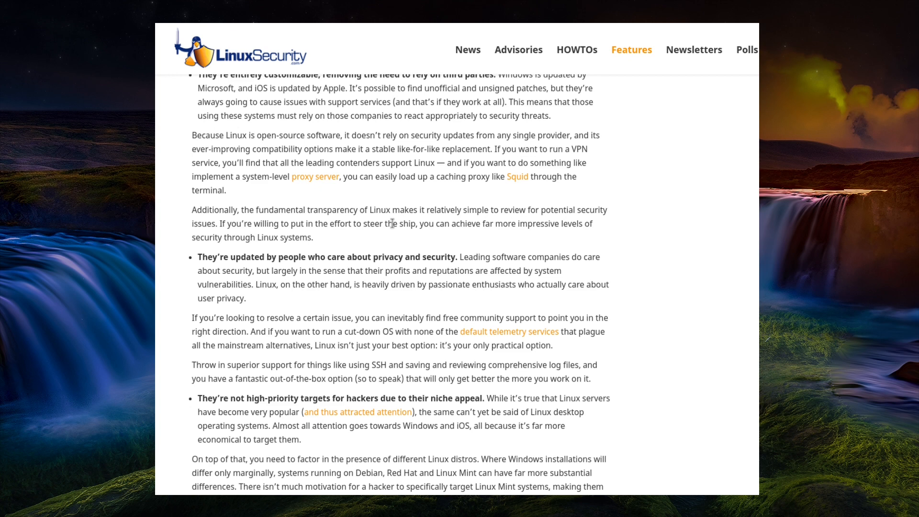
# Highlight the 'updated by people who care about privacy' bullet and scroll further down.
pyautogui.moveTo(198, 257); pyautogui.dragTo(372, 285)
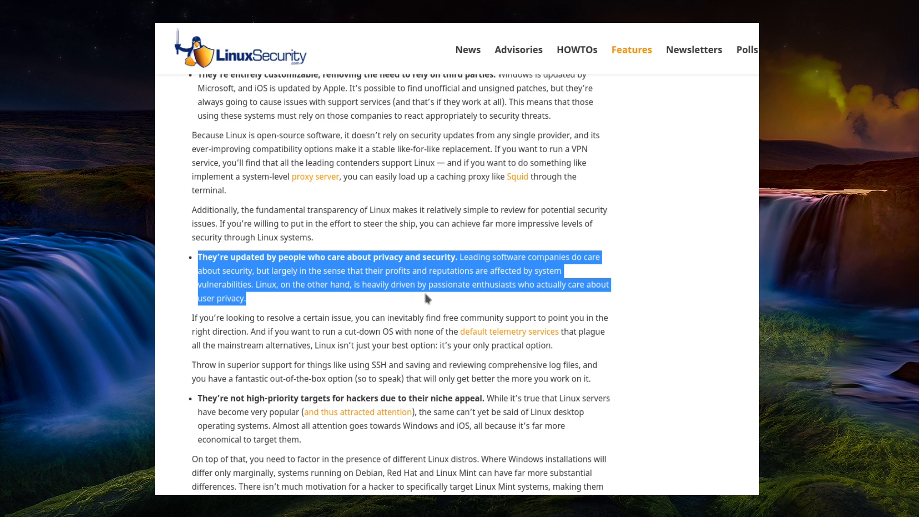
pyautogui.moveTo(426, 300)
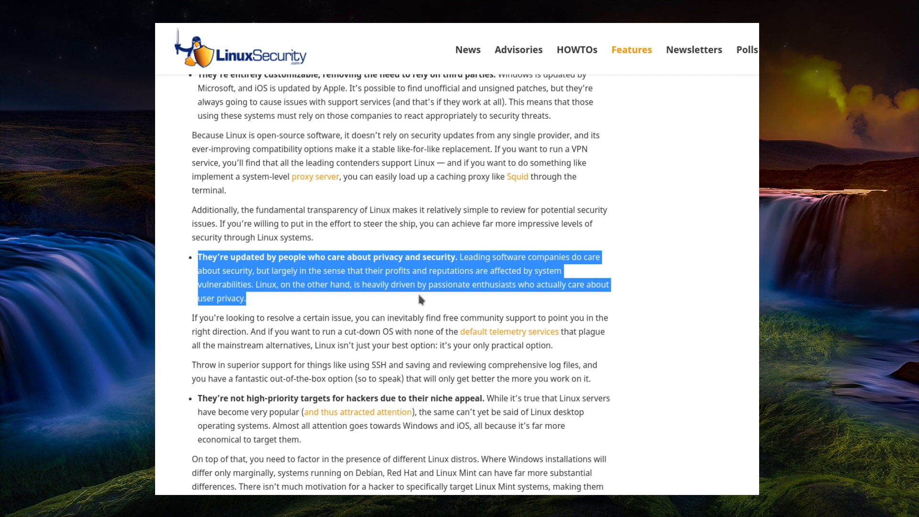
pyautogui.moveTo(399, 299)
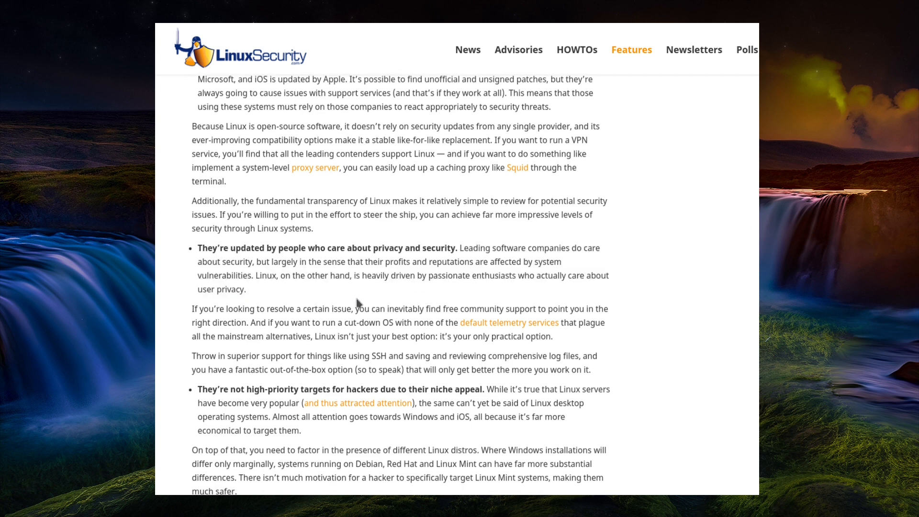
pyautogui.scroll(-3)
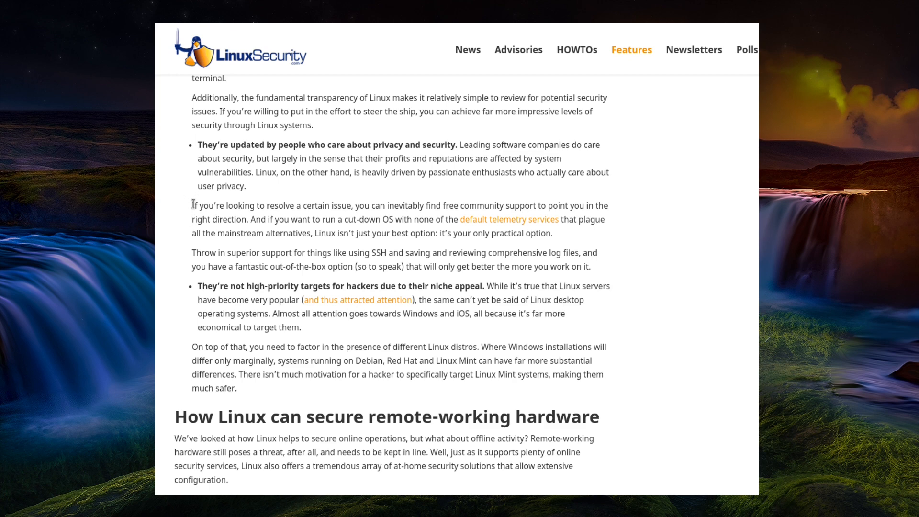
# Highlight the paragraphs on free community support and on SSH and log files.
pyautogui.moveTo(192, 205); pyautogui.dragTo(552, 233)
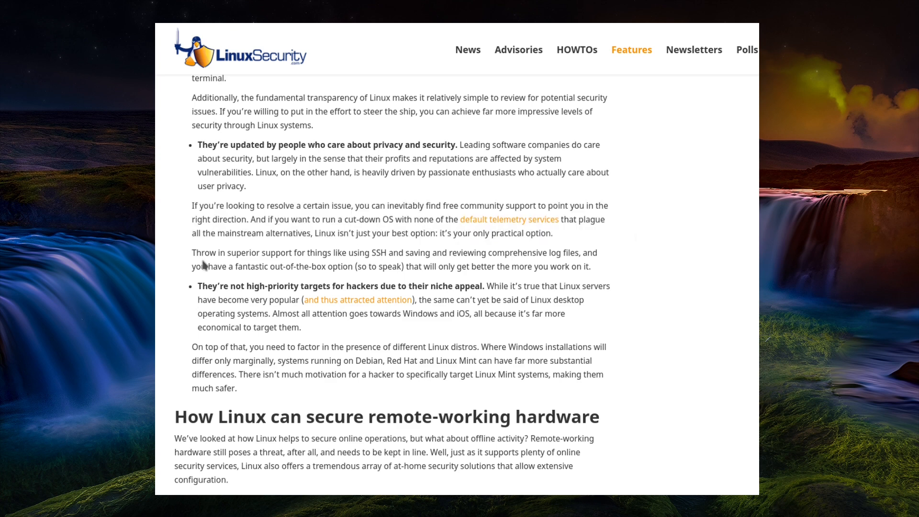
pyautogui.moveTo(192, 253); pyautogui.dragTo(354, 253)
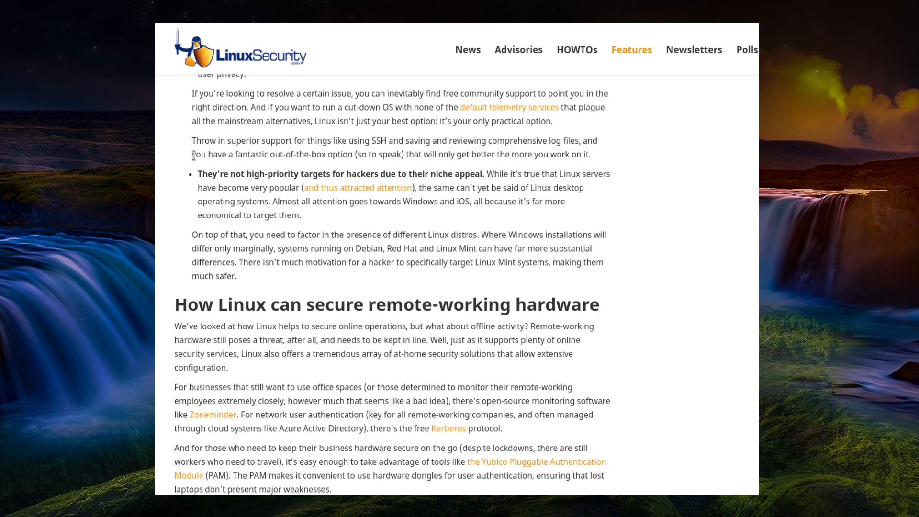
pyautogui.moveTo(198, 176)
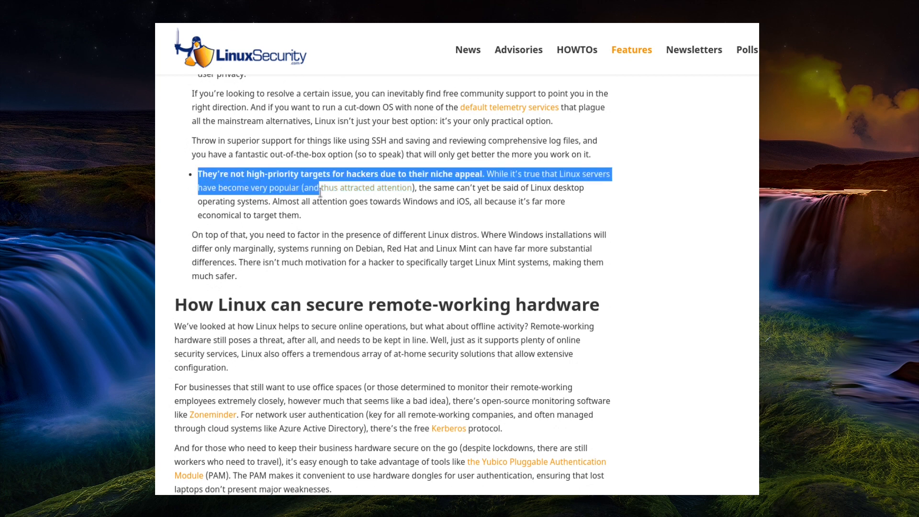
# Highlight the 'not high-priority targets' bullet and the distro-differences paragraph, then deselect.
pyautogui.moveTo(321, 188); pyautogui.dragTo(301, 215)
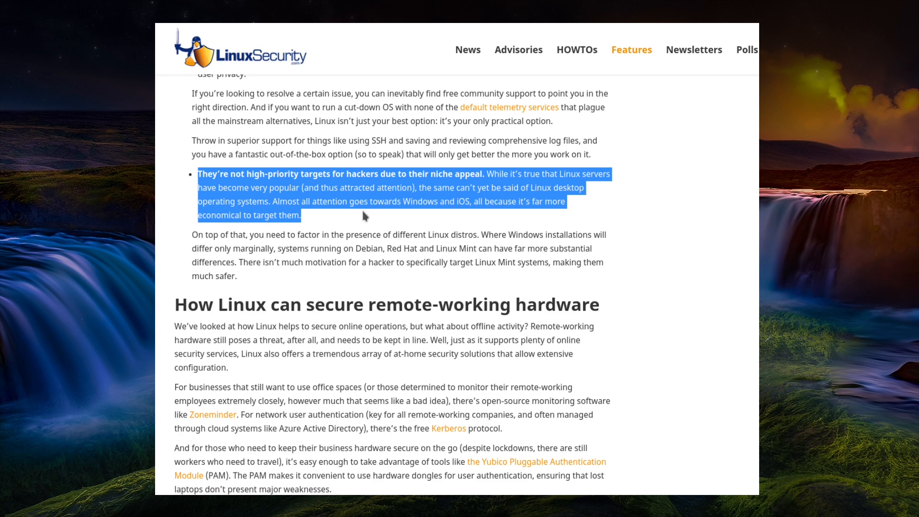
pyautogui.moveTo(370, 213)
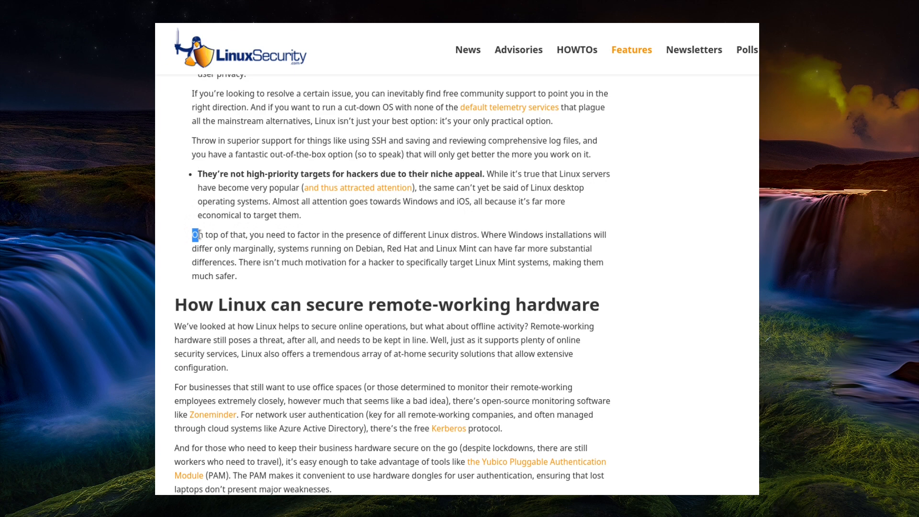
pyautogui.moveTo(193, 235); pyautogui.dragTo(237, 275)
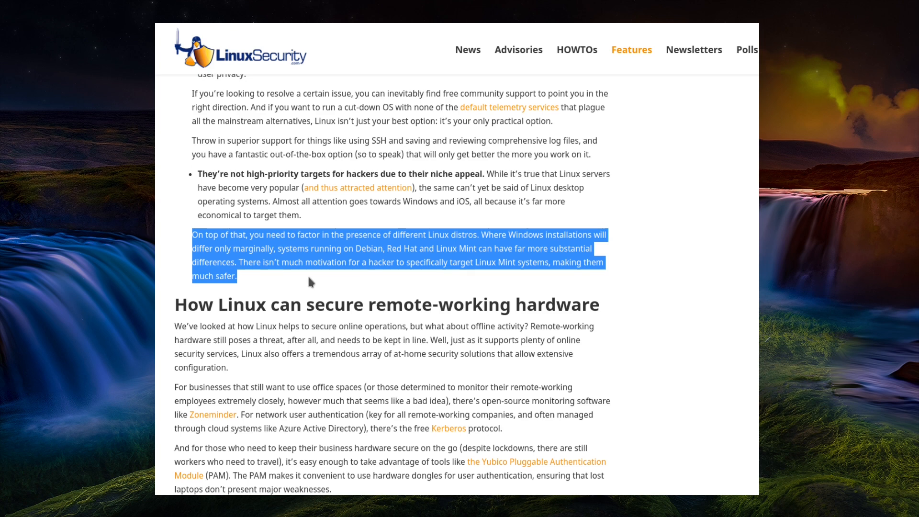
pyautogui.click(310, 282)
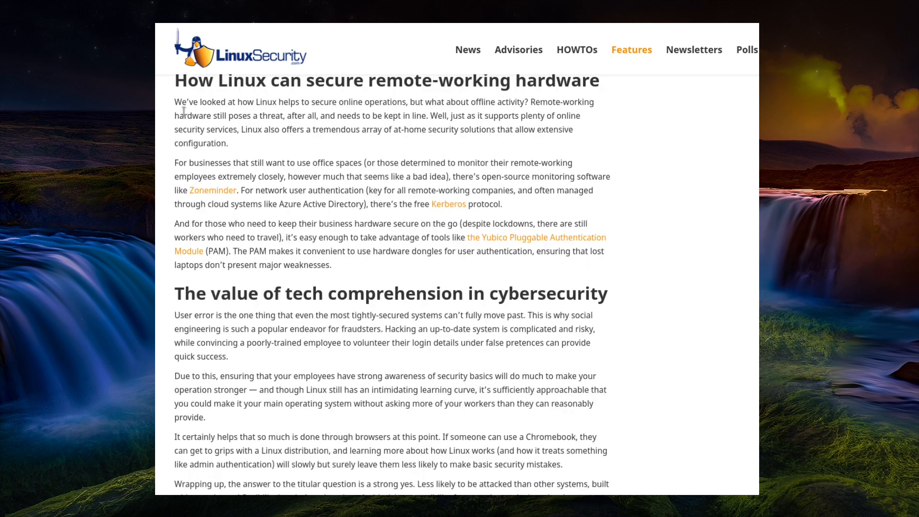
# Highlight the remote-working hardware intro and the Zoneminder/Kerberos paragraph, then deselect.
pyautogui.moveTo(174, 102); pyautogui.dragTo(228, 143)
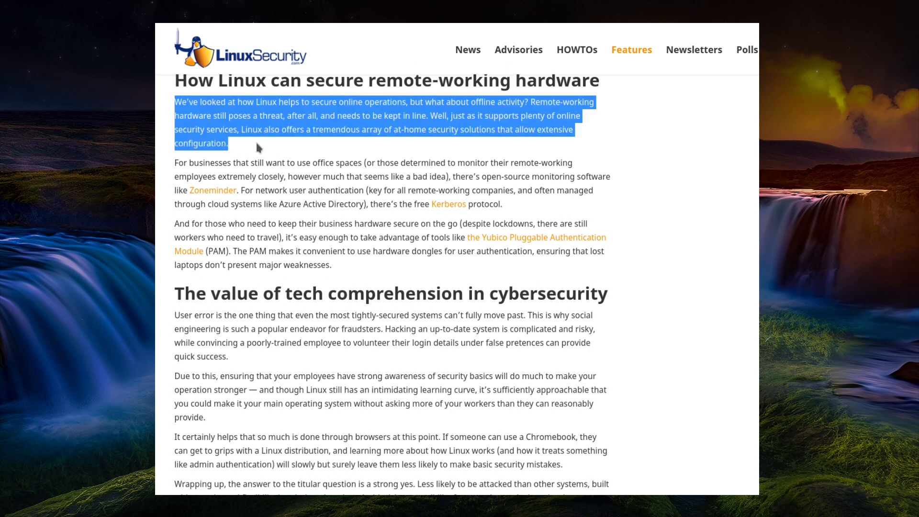
pyautogui.moveTo(270, 141)
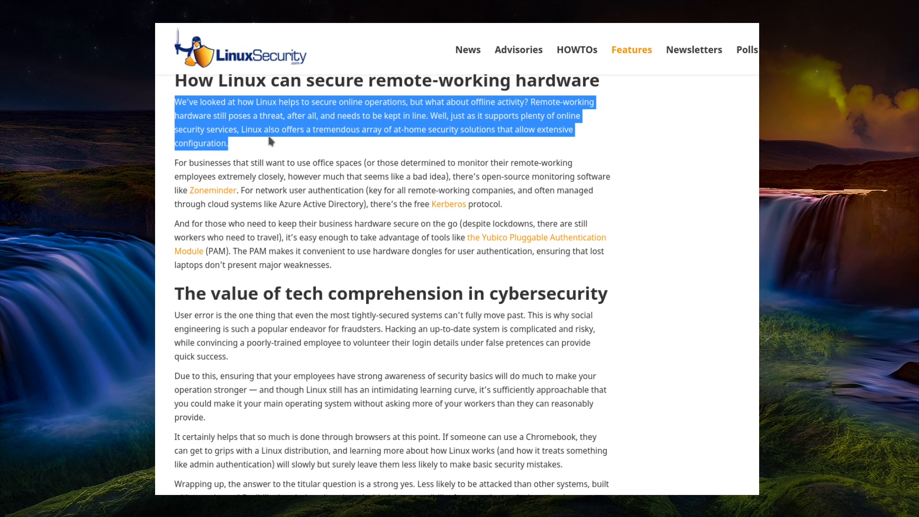
pyautogui.moveTo(183, 165)
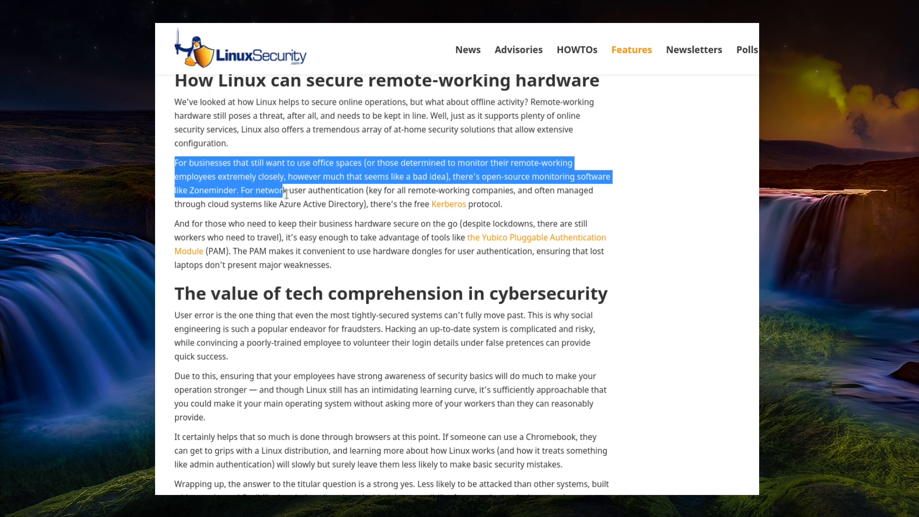
pyautogui.moveTo(285, 189); pyautogui.dragTo(501, 204)
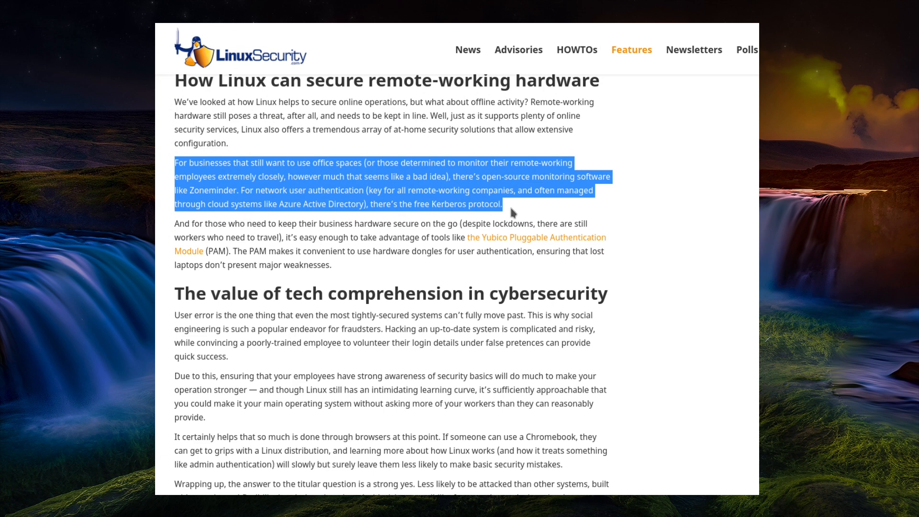
pyautogui.moveTo(527, 213)
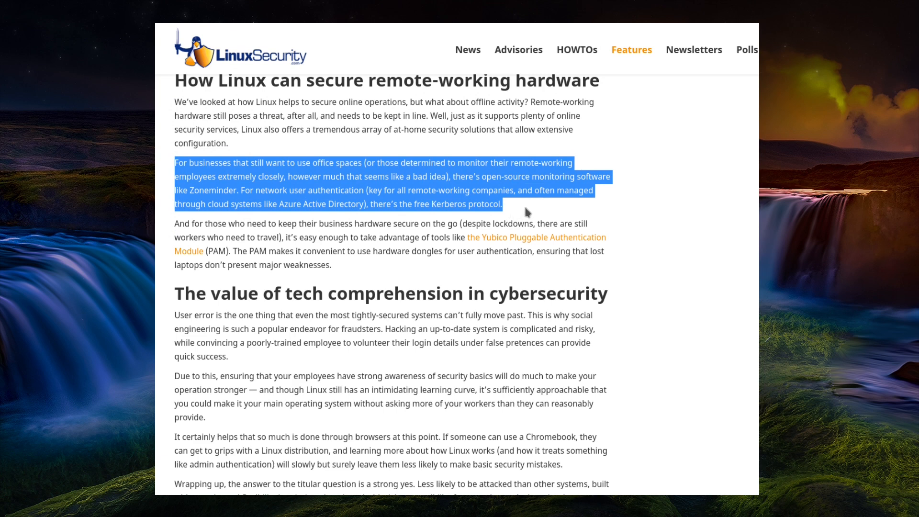
pyautogui.moveTo(511, 208)
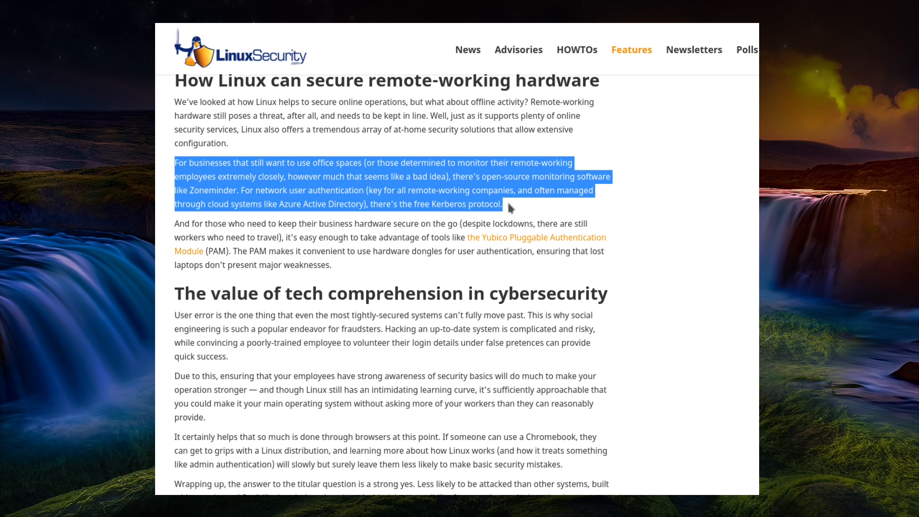
pyautogui.click(510, 208)
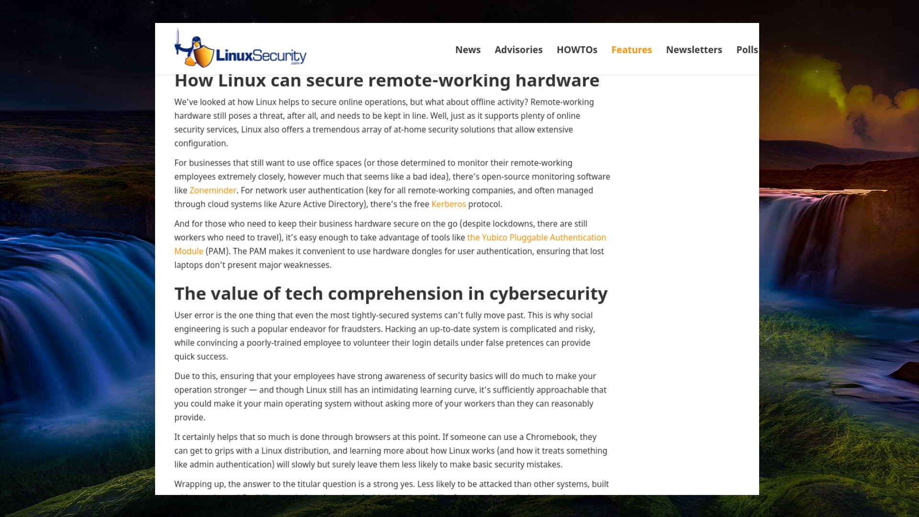
# Follow the Zoneminder hyperlink to the ZoneMinder project site.
pyautogui.click(212, 190)
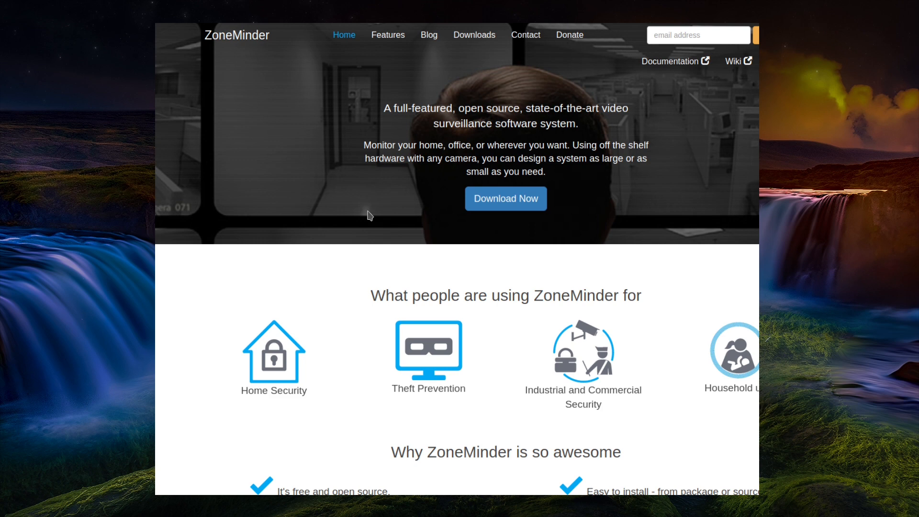
# Scroll the ZoneMinder homepage to 'What people are using ZoneMinder for'.
pyautogui.scroll(-3)
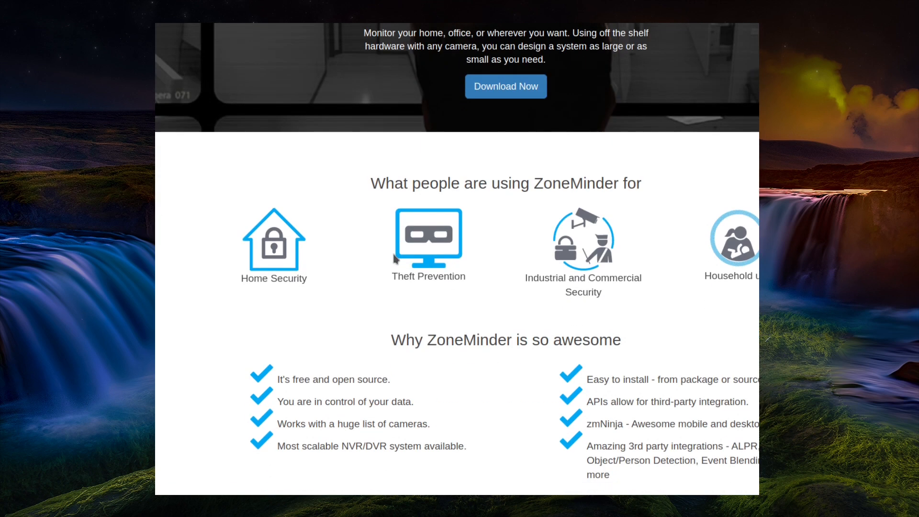
pyautogui.scroll(-3)
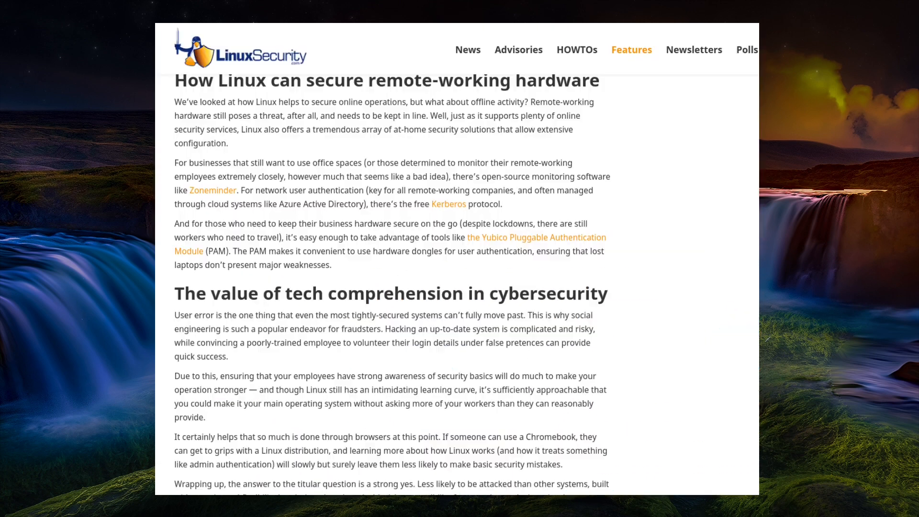
# Highlight the Yubico PAM hardware-dongle paragraph, deselect, and move on to the tech comprehension section.
pyautogui.moveTo(239, 189); pyautogui.dragTo(358, 204)
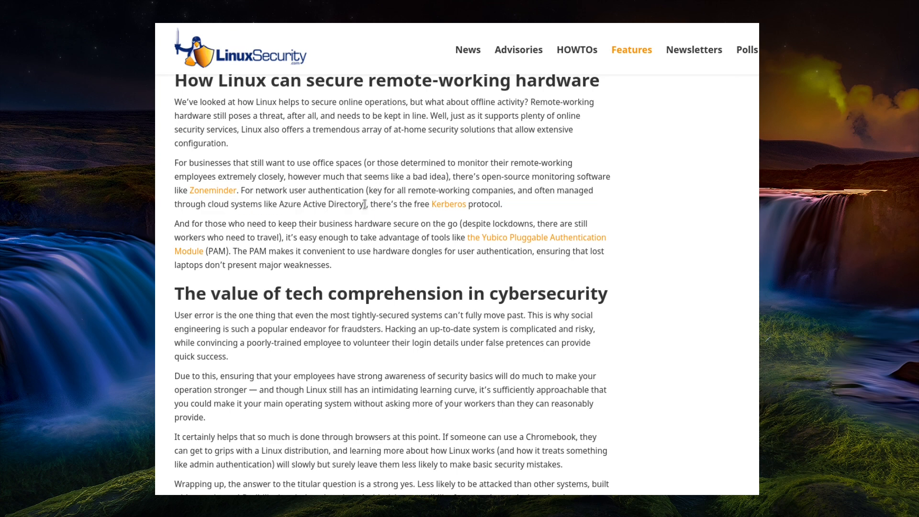
pyautogui.moveTo(370, 204); pyautogui.dragTo(503, 204)
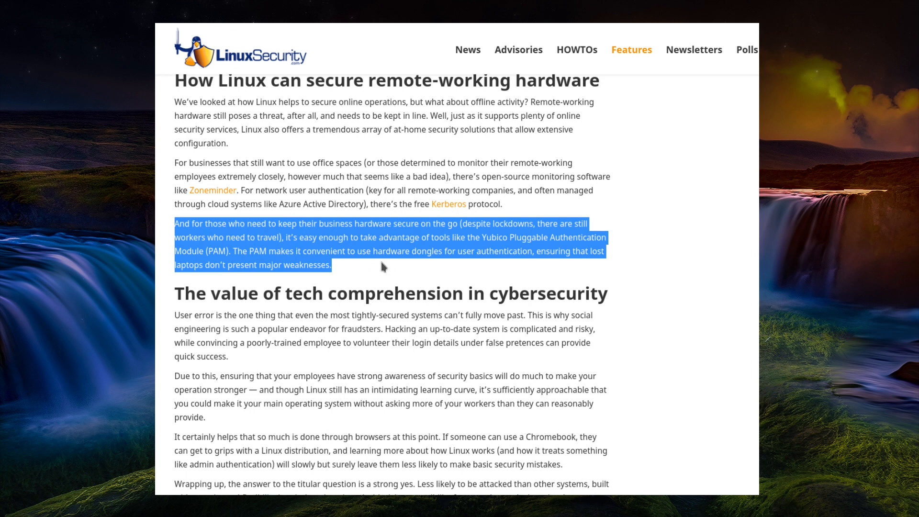
pyautogui.moveTo(378, 265)
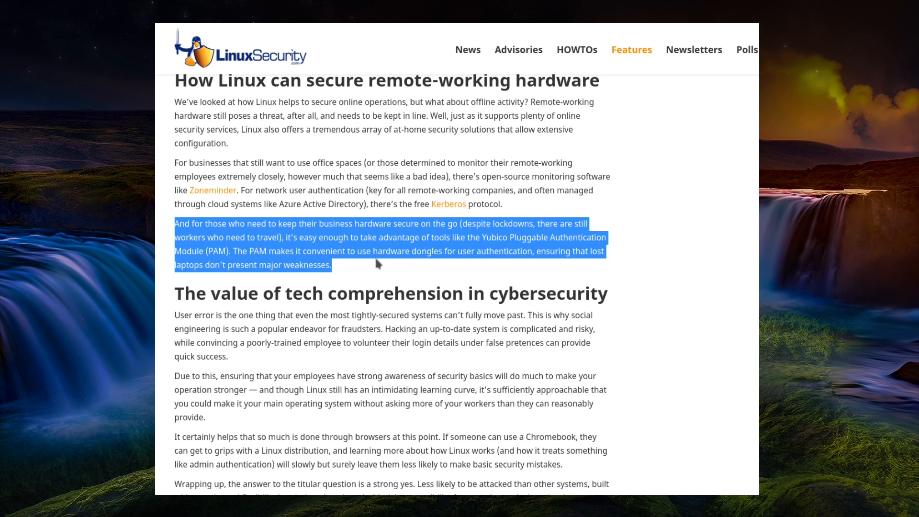
pyautogui.moveTo(376, 265)
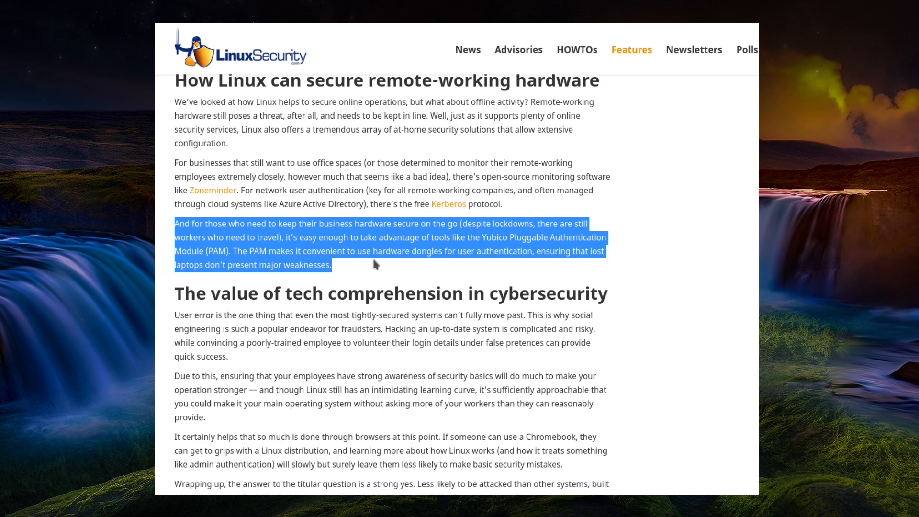
pyautogui.click(375, 265)
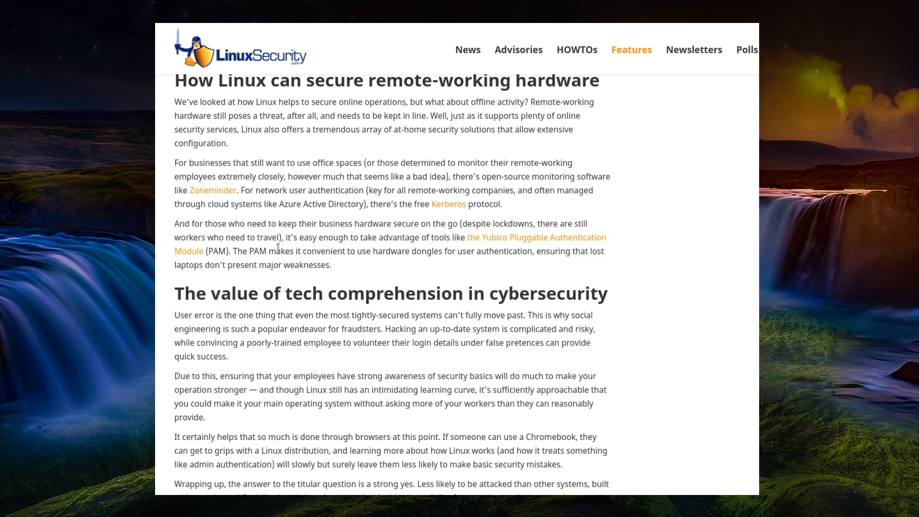
pyautogui.moveTo(474, 253)
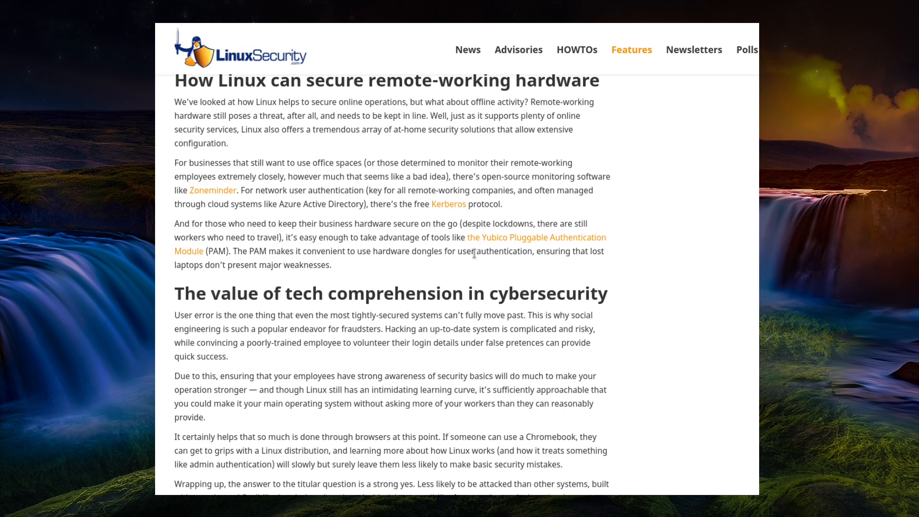
pyautogui.click(529, 237)
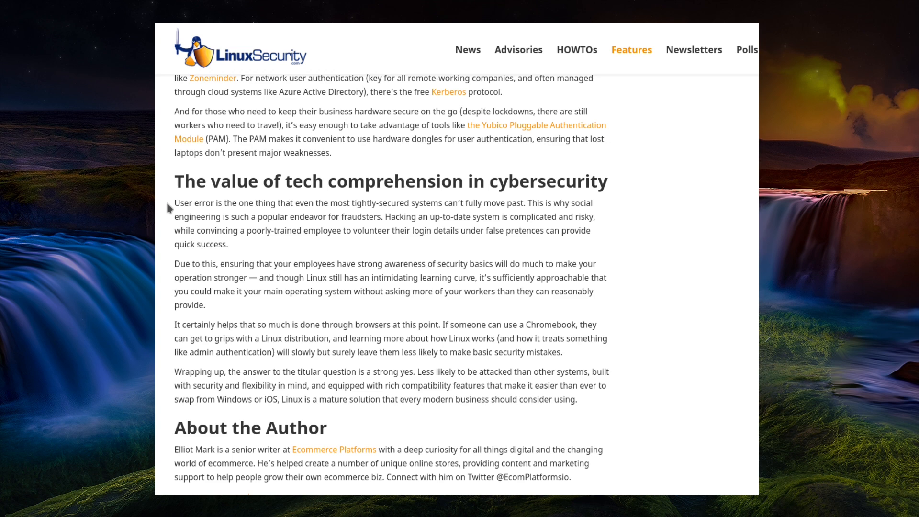
# Highlight the phishing sentence ending 'quick success', then highlight the 'Due to this…' employee awareness paragraph instead.
pyautogui.doubleClick(185, 231)
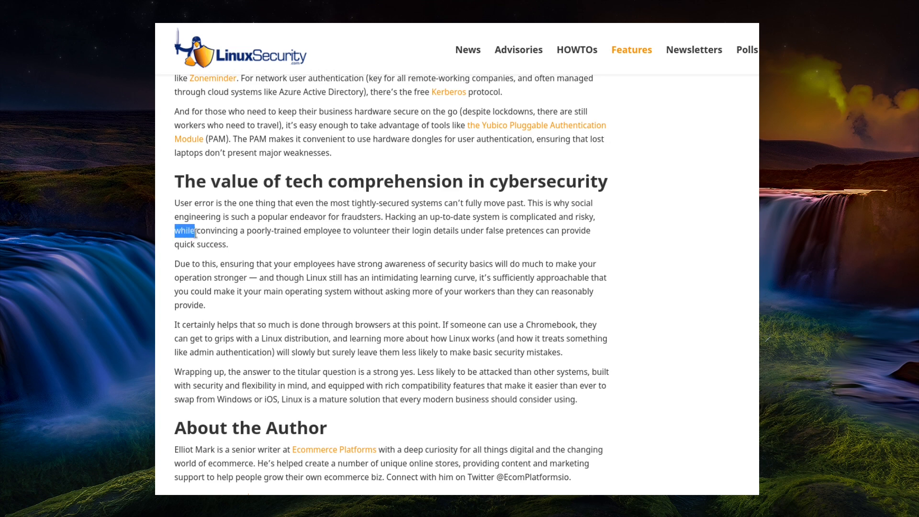
pyautogui.moveTo(197, 231); pyautogui.dragTo(229, 244)
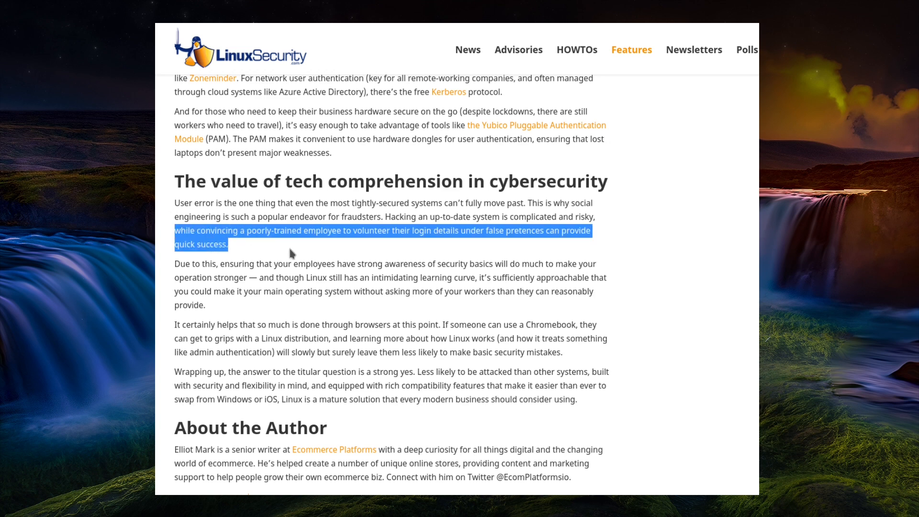
pyautogui.moveTo(291, 250)
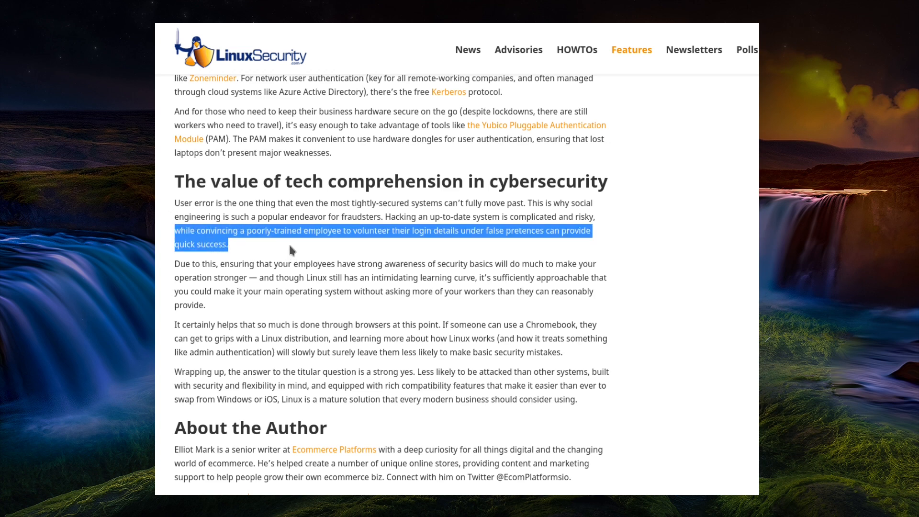
pyautogui.click(291, 250)
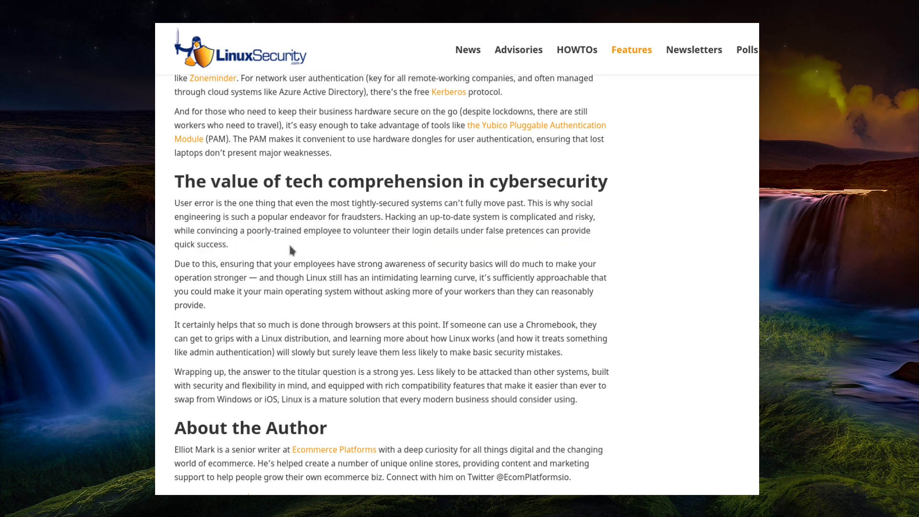
pyautogui.moveTo(174, 264); pyautogui.dragTo(206, 304)
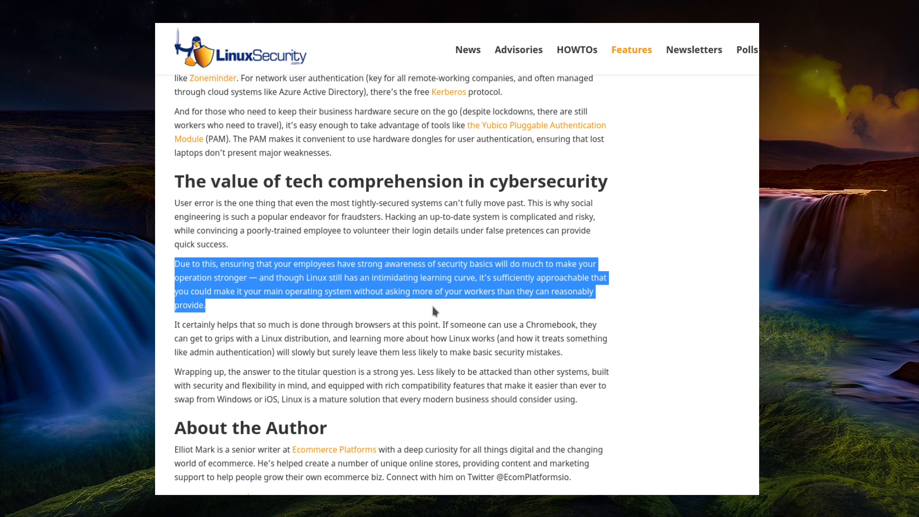
# Highlight the 'It certainly helps…' Chromebook paragraph, then scroll back to 'The strengths of Linux for securing online activities'.
pyautogui.click(207, 306)
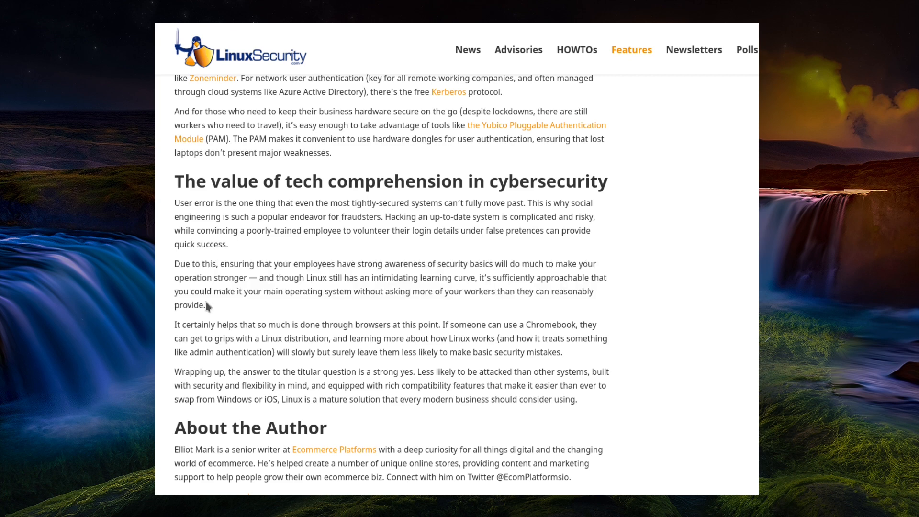
pyautogui.moveTo(175, 324); pyautogui.dragTo(431, 338)
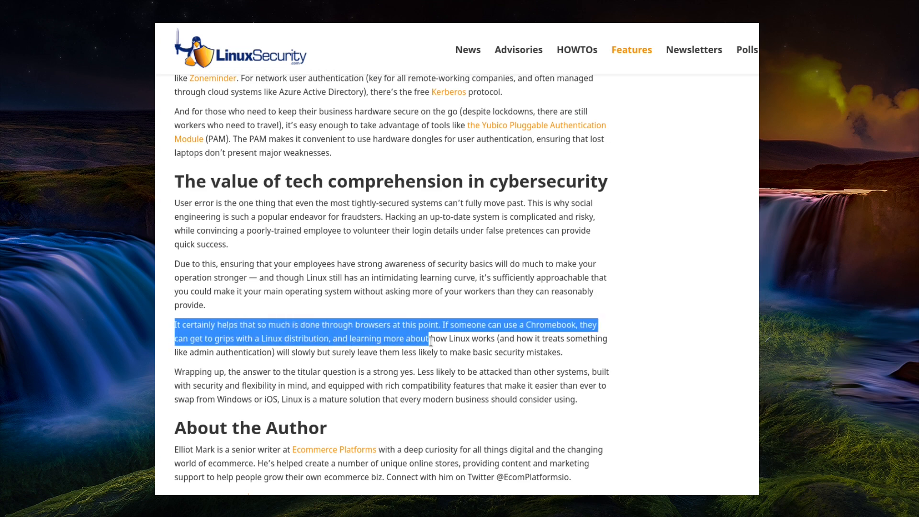
pyautogui.moveTo(430, 338); pyautogui.dragTo(555, 353)
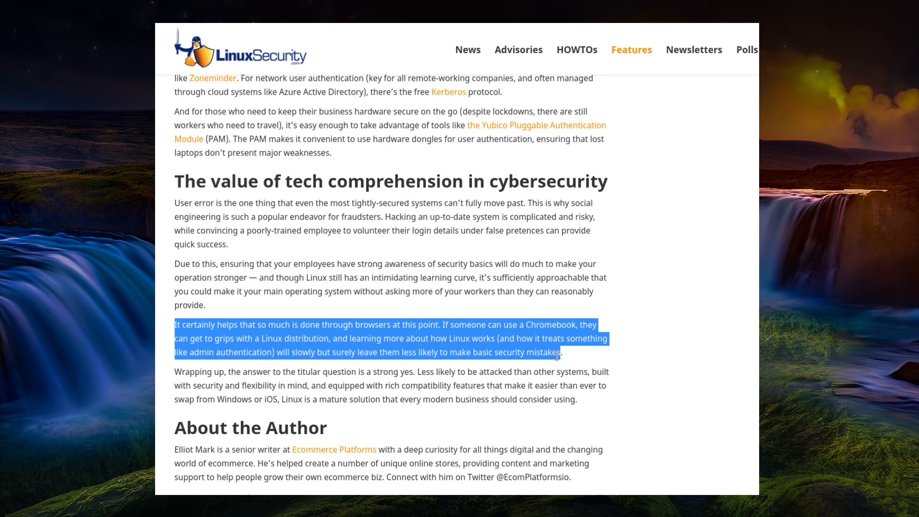
pyautogui.moveTo(580, 359)
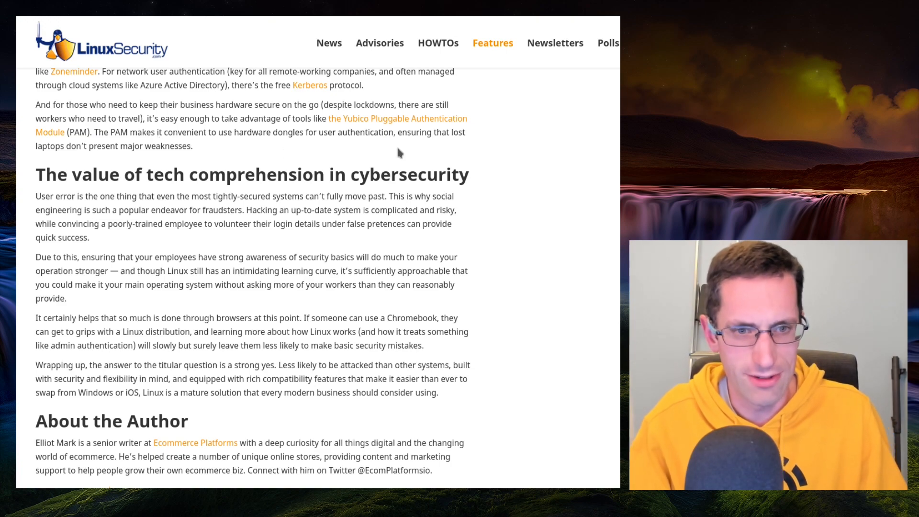
pyautogui.scroll(3)
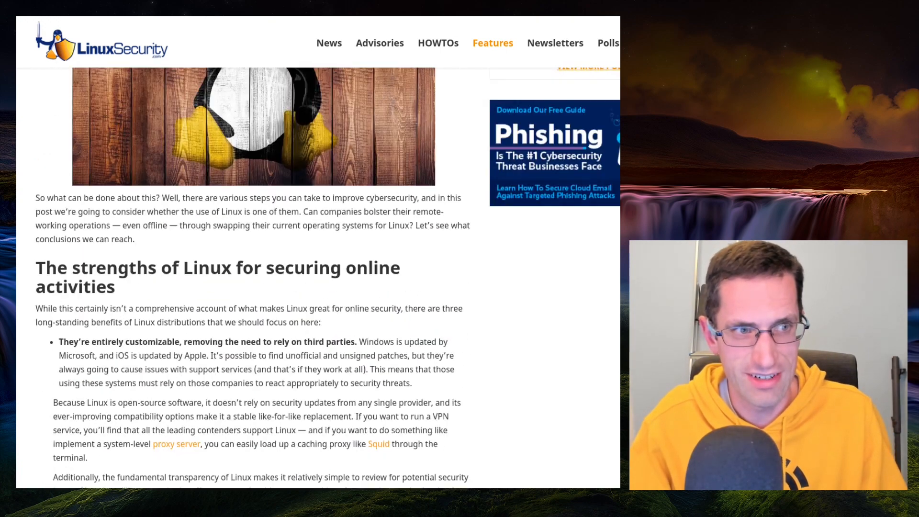